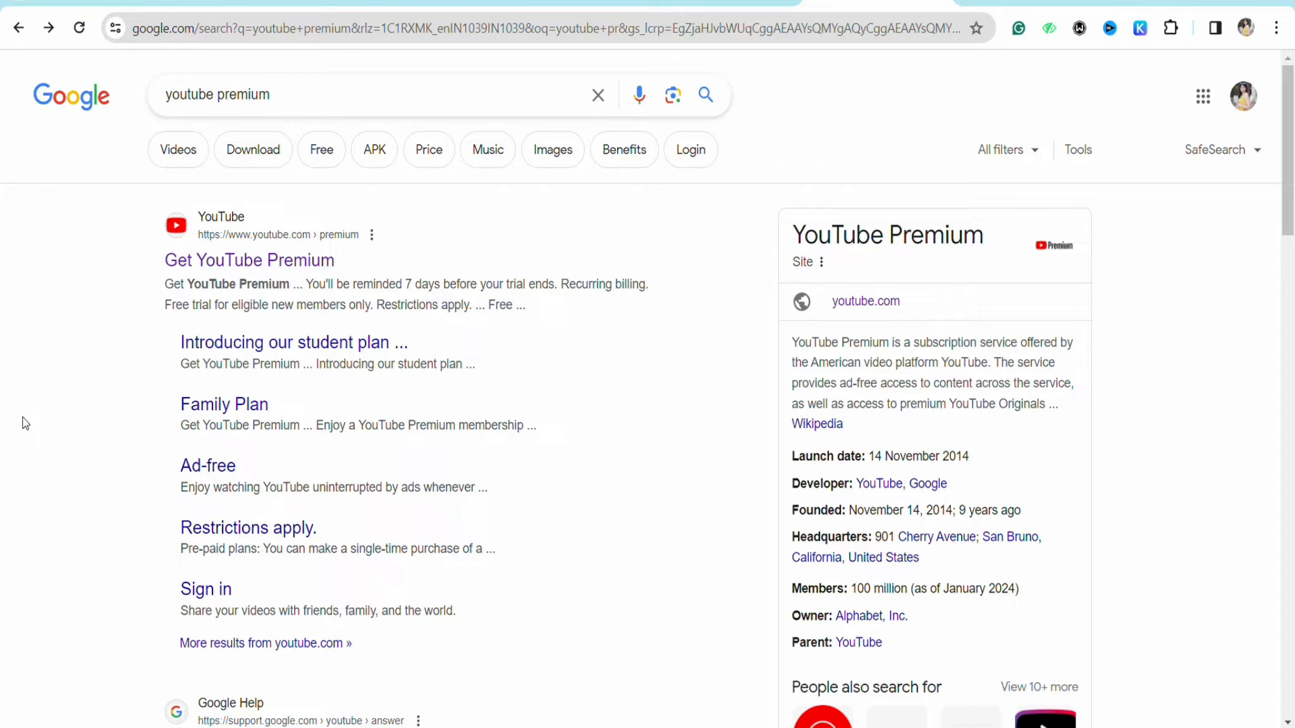
mouse_move(158, 495)
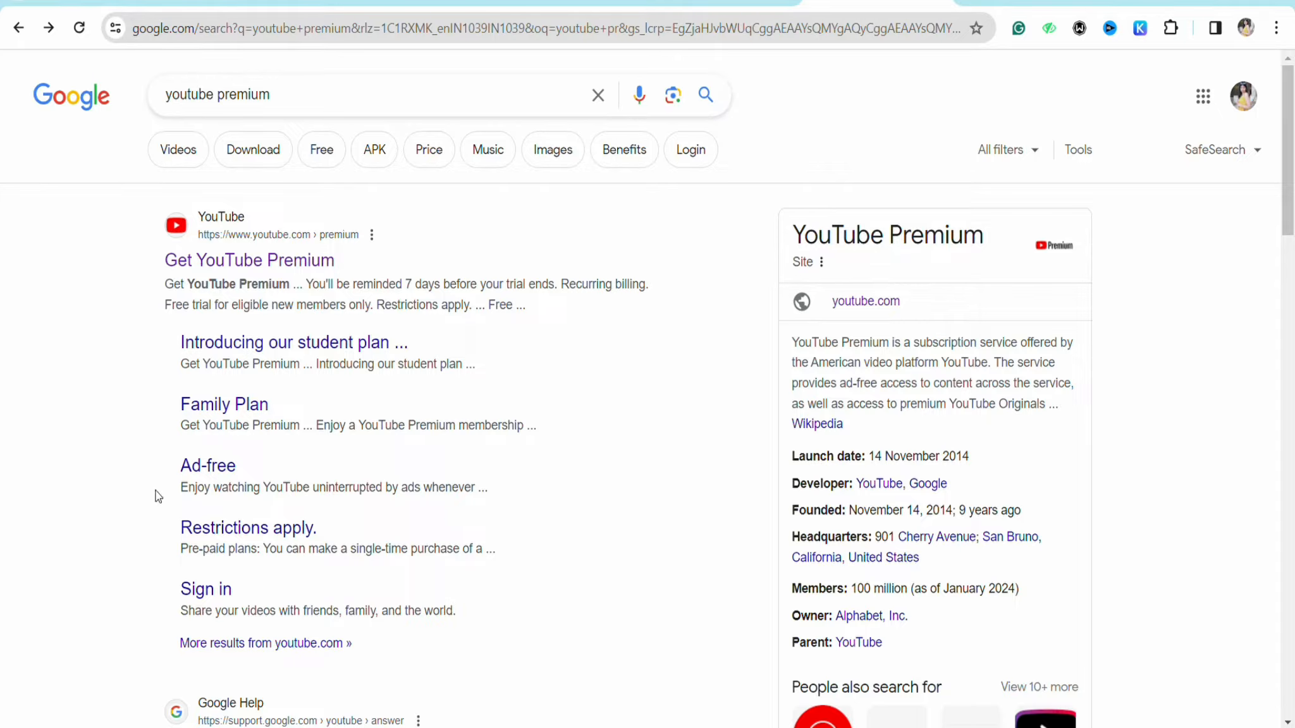
mouse_move(140, 275)
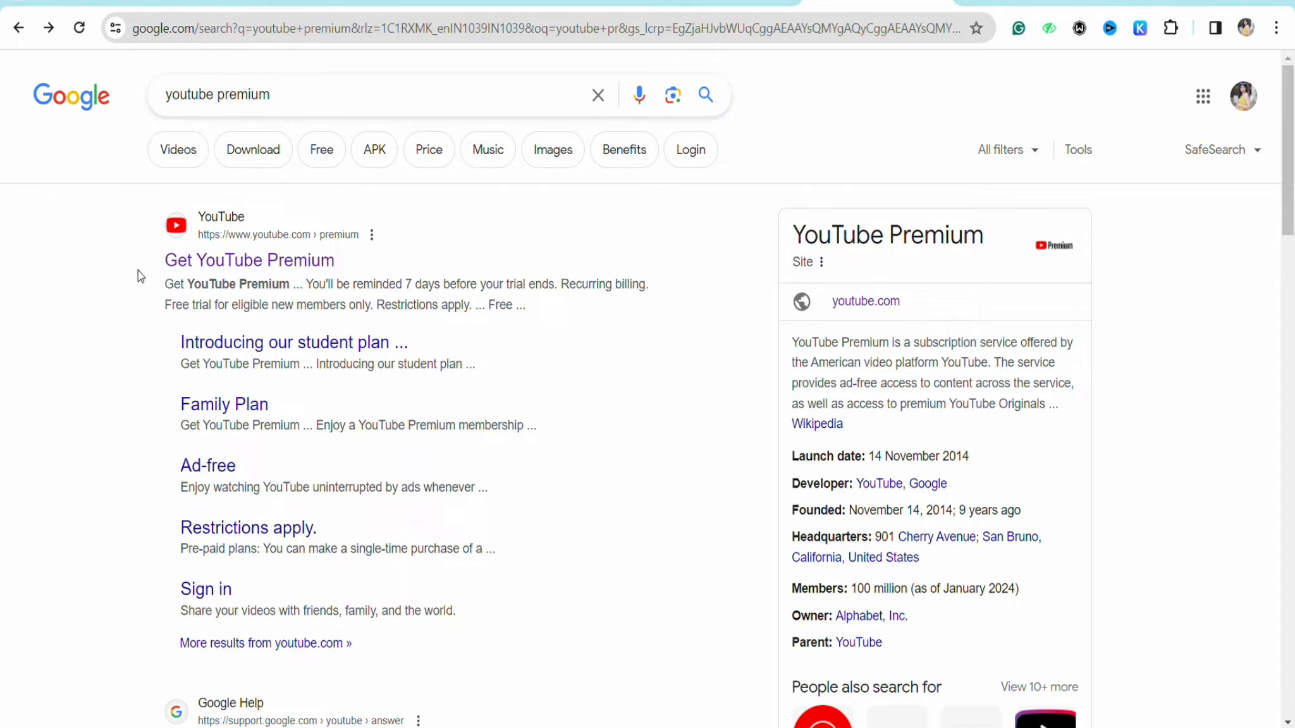
mouse_move(231, 298)
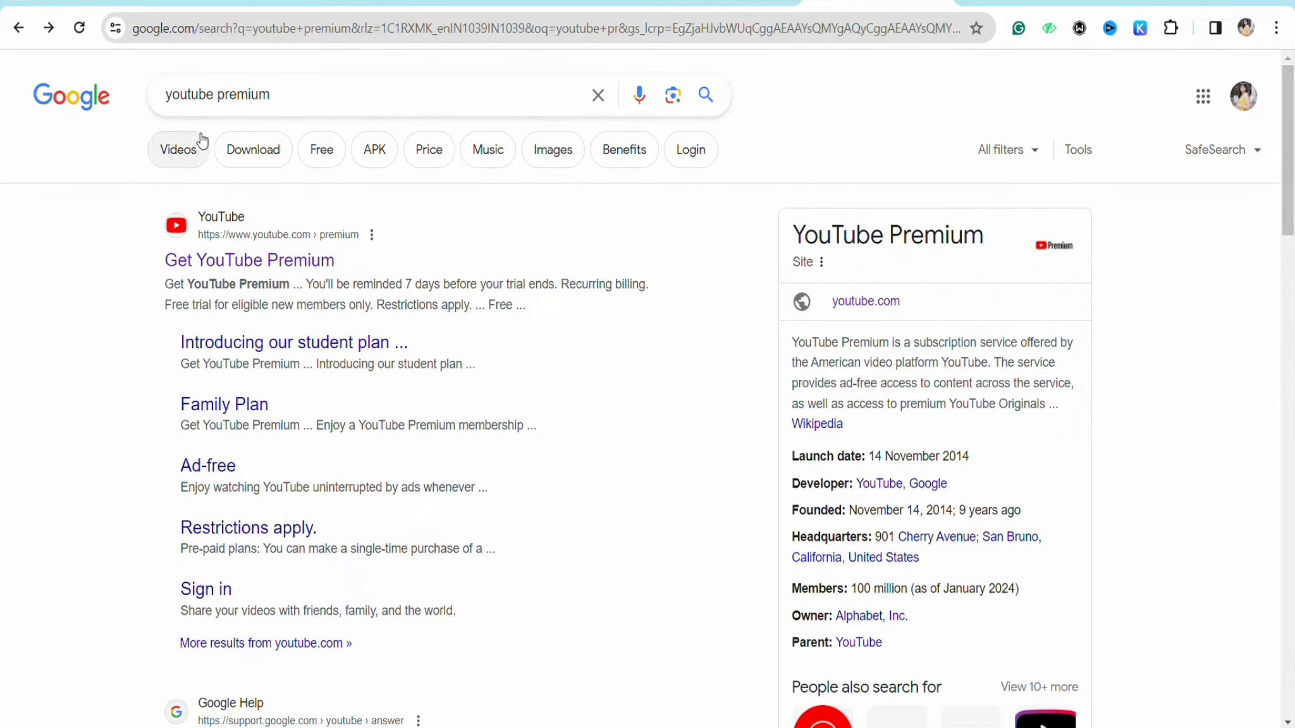
Step: Go to the YouTube home page and scroll the sidebar to the 'More from YouTube' services
left_click(865, 301)
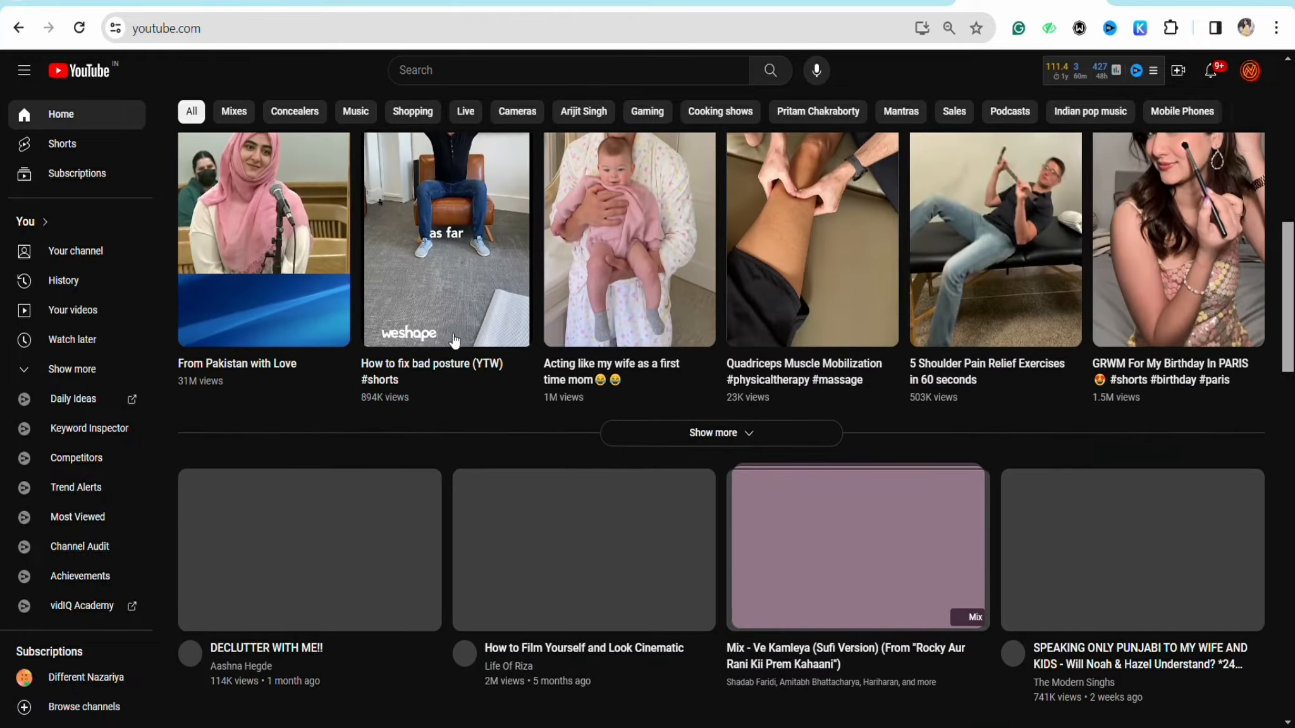
scroll("down", 3)
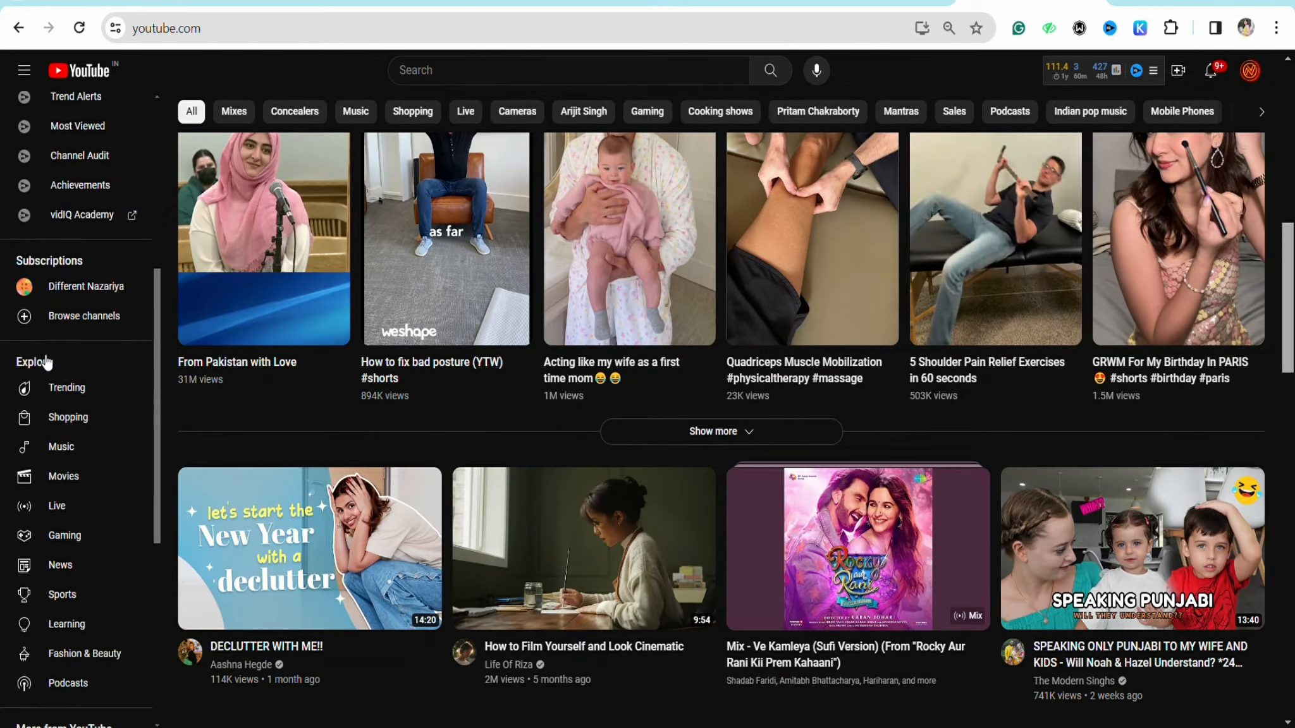
scroll("down", 3)
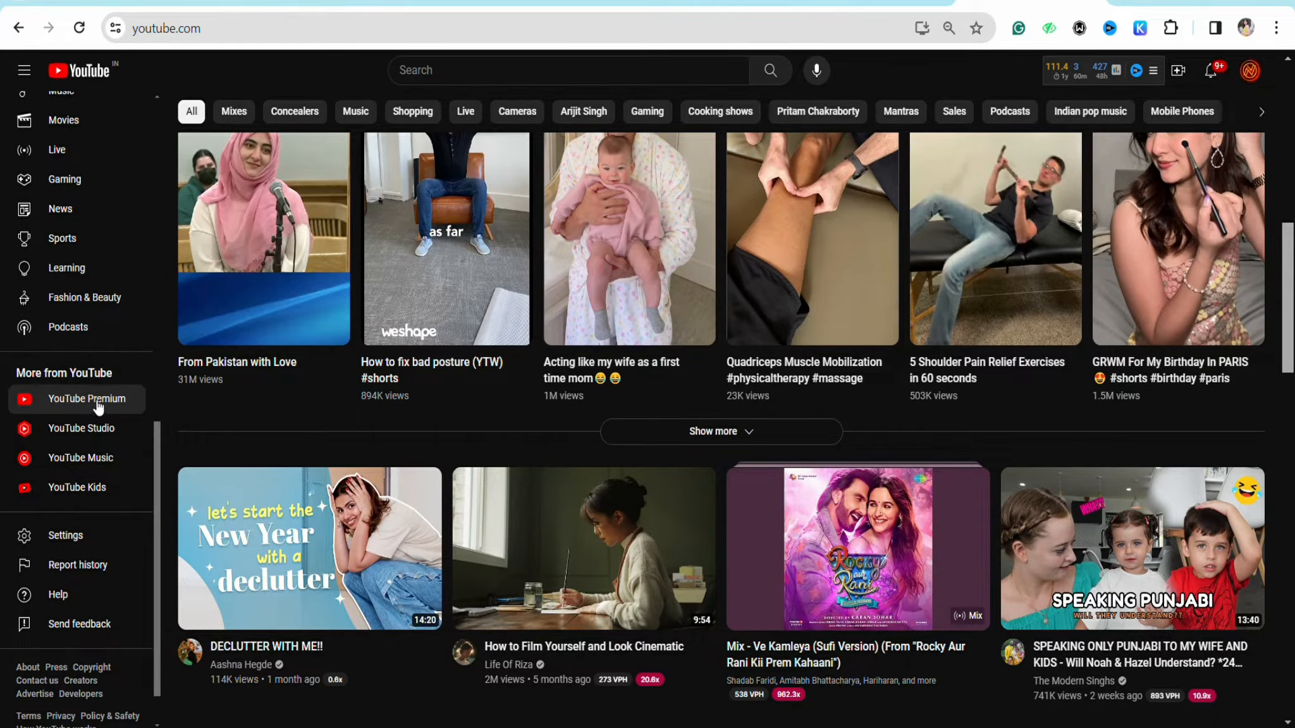
Step: Go to YouTube Premium and choose 'Get YouTube Premium' (plans from ₹129/month)
left_click(87, 398)
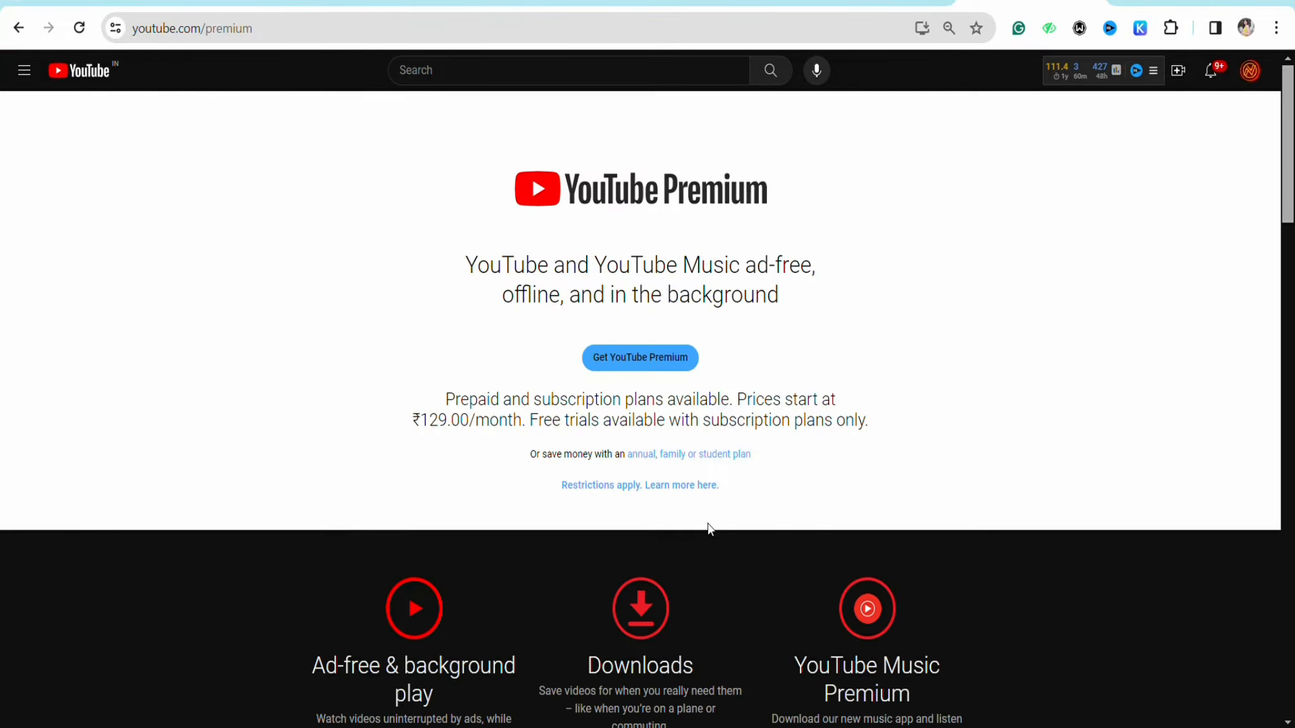
mouse_move(530, 353)
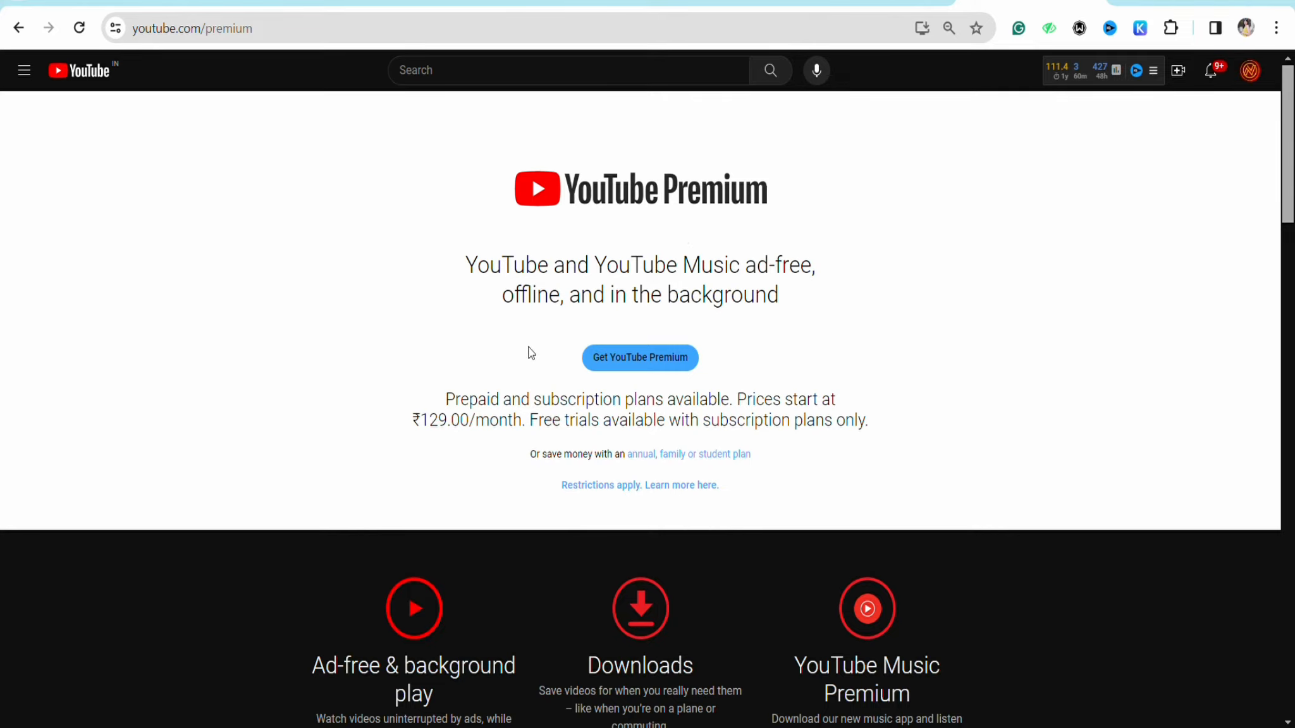
scroll("down", 3)
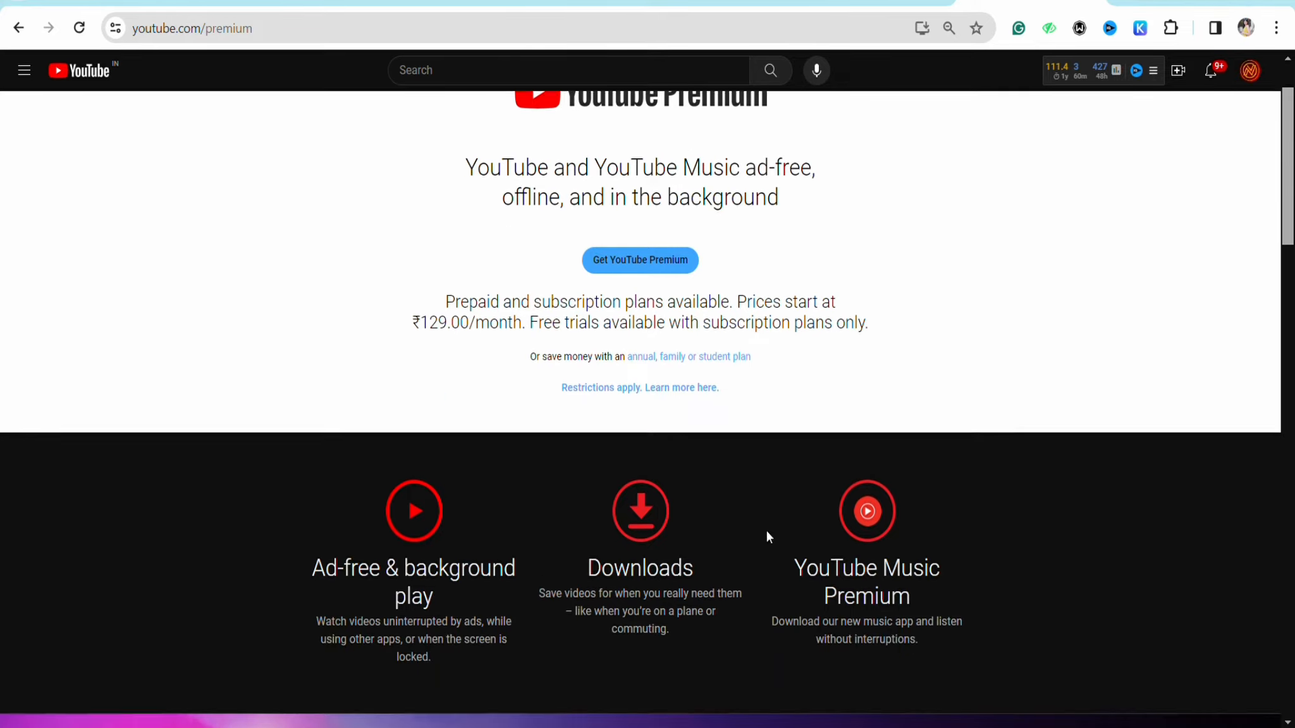
scroll("up", 3)
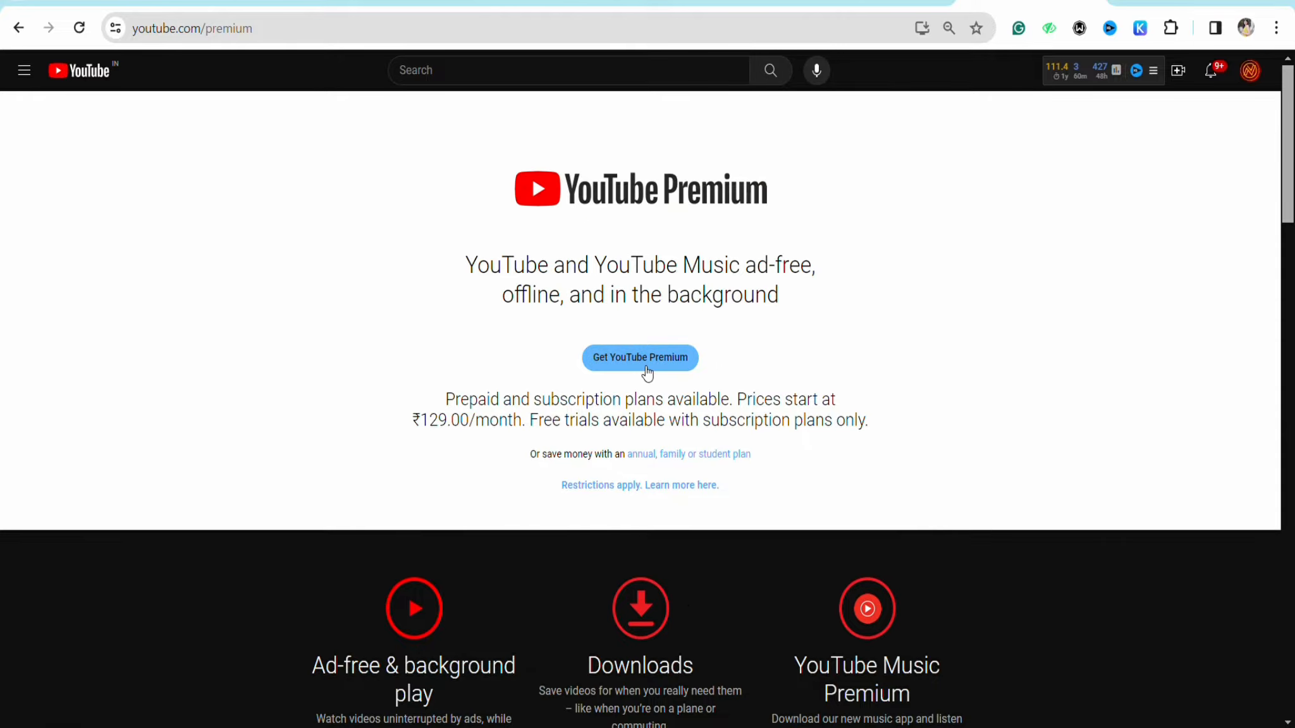
left_click(638, 357)
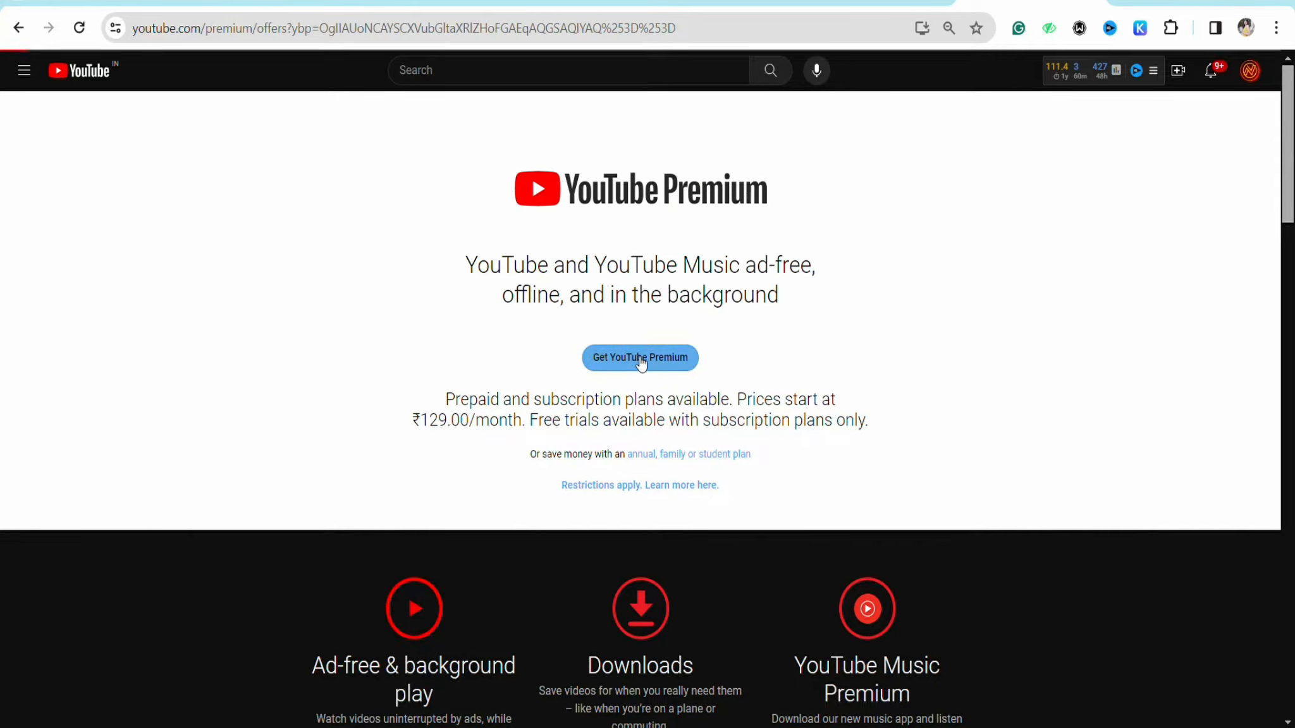
Step: Show the 'Choose your plan' page with 12-, 3-, 1-month prepaid and monthly subscription plans
left_click(639, 358)
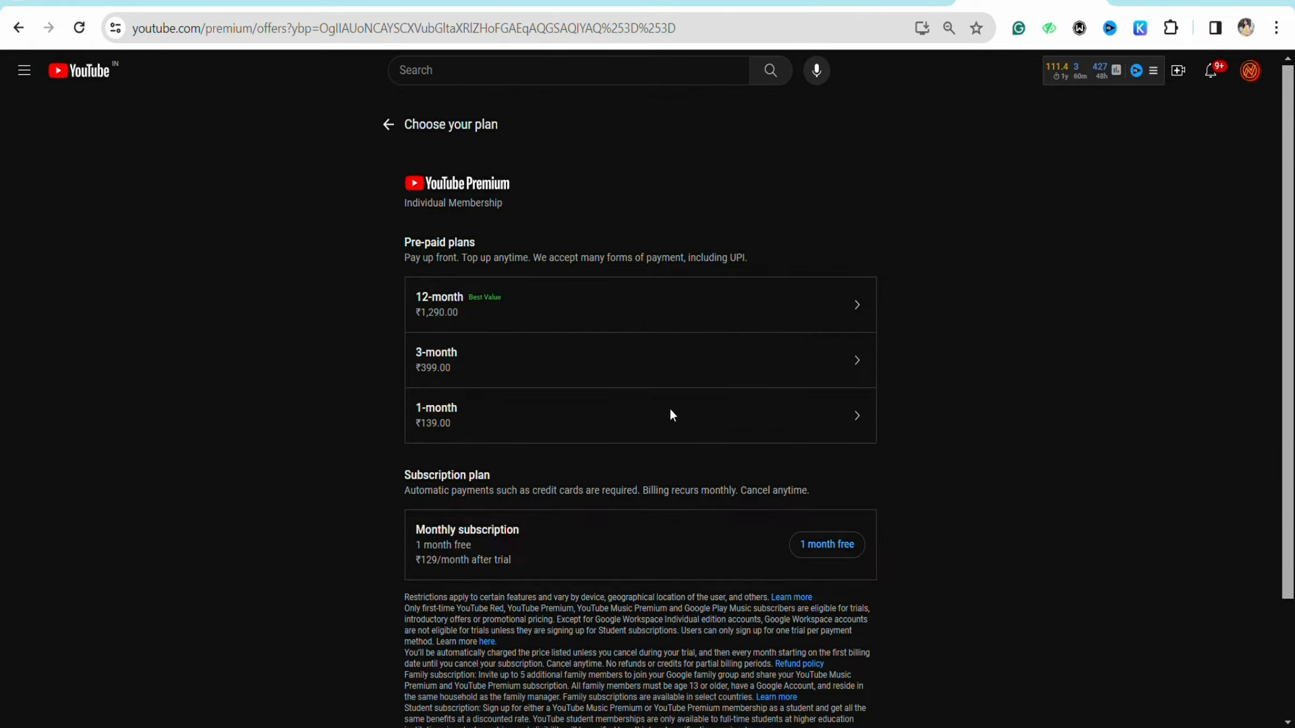
mouse_move(241, 388)
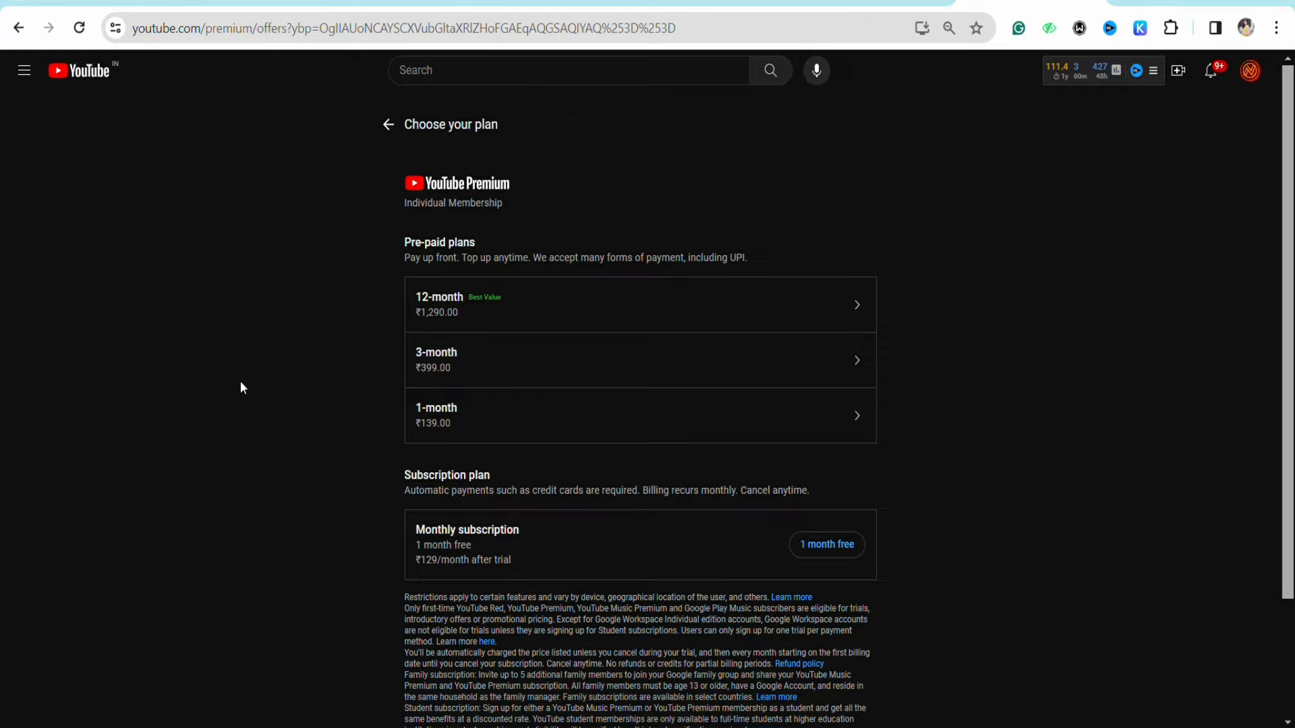
mouse_move(1029, 630)
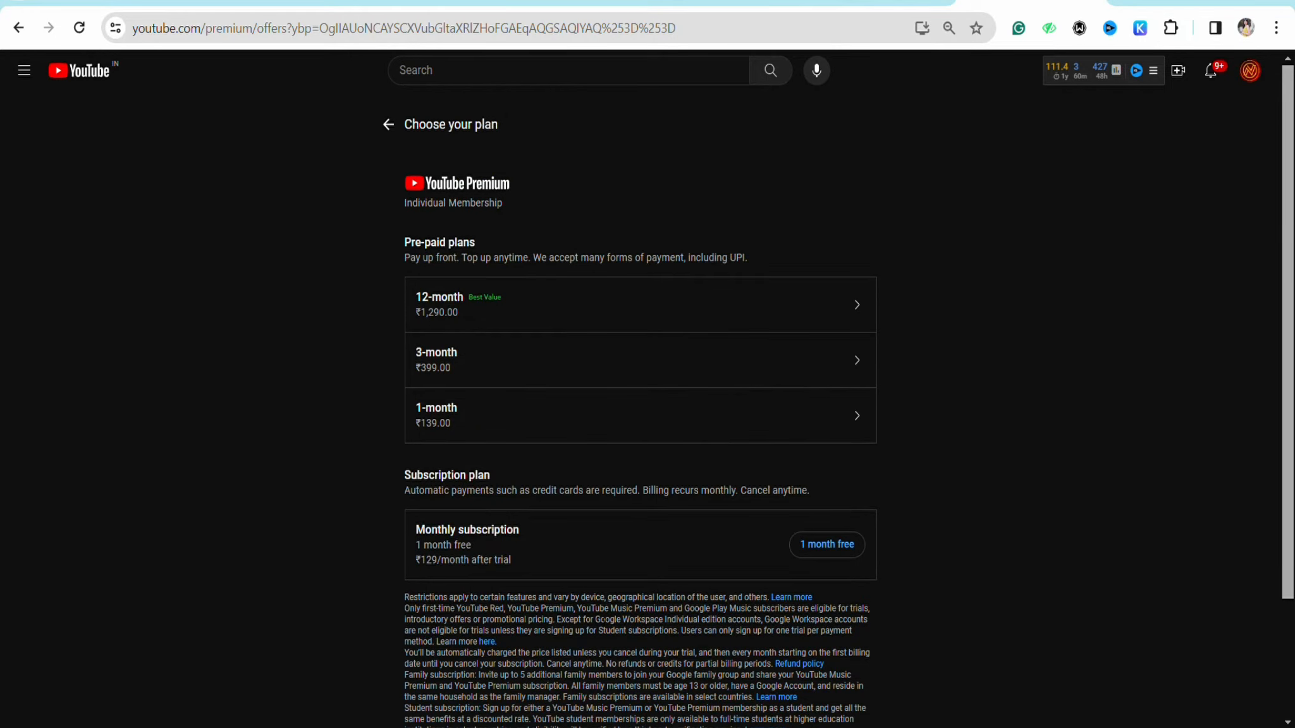
mouse_move(684, 387)
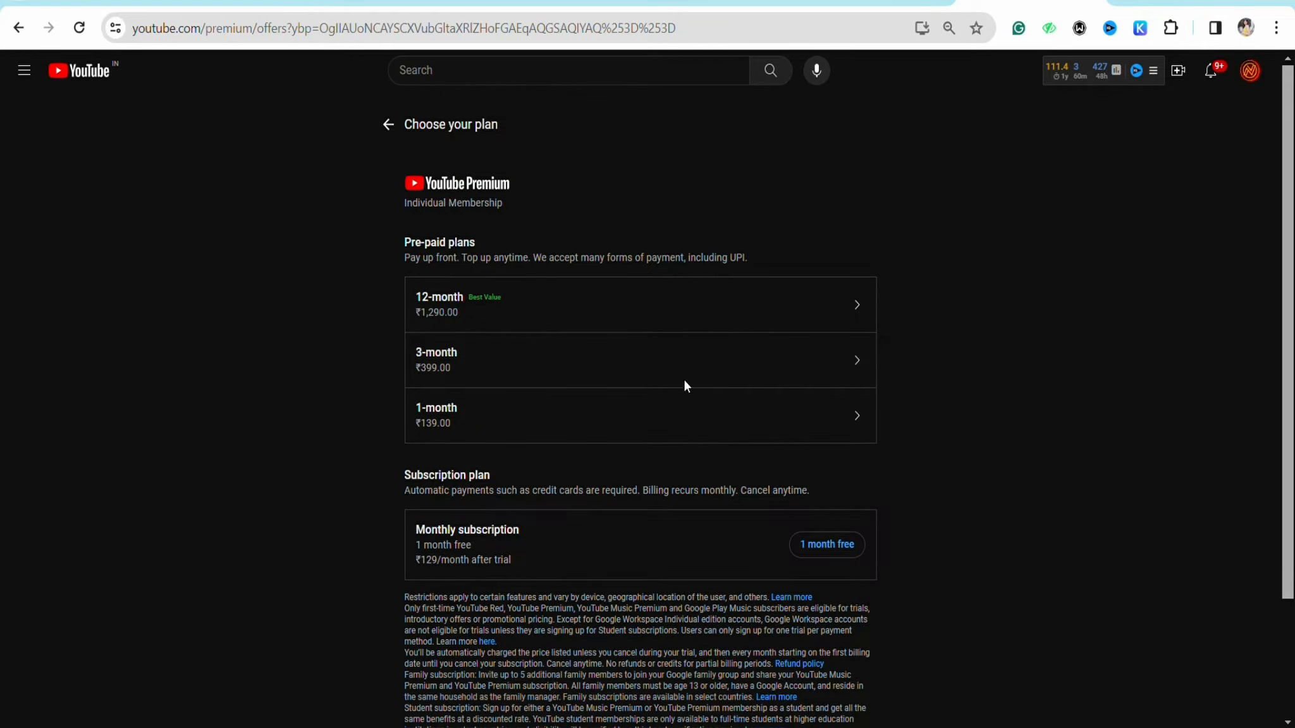
mouse_move(739, 427)
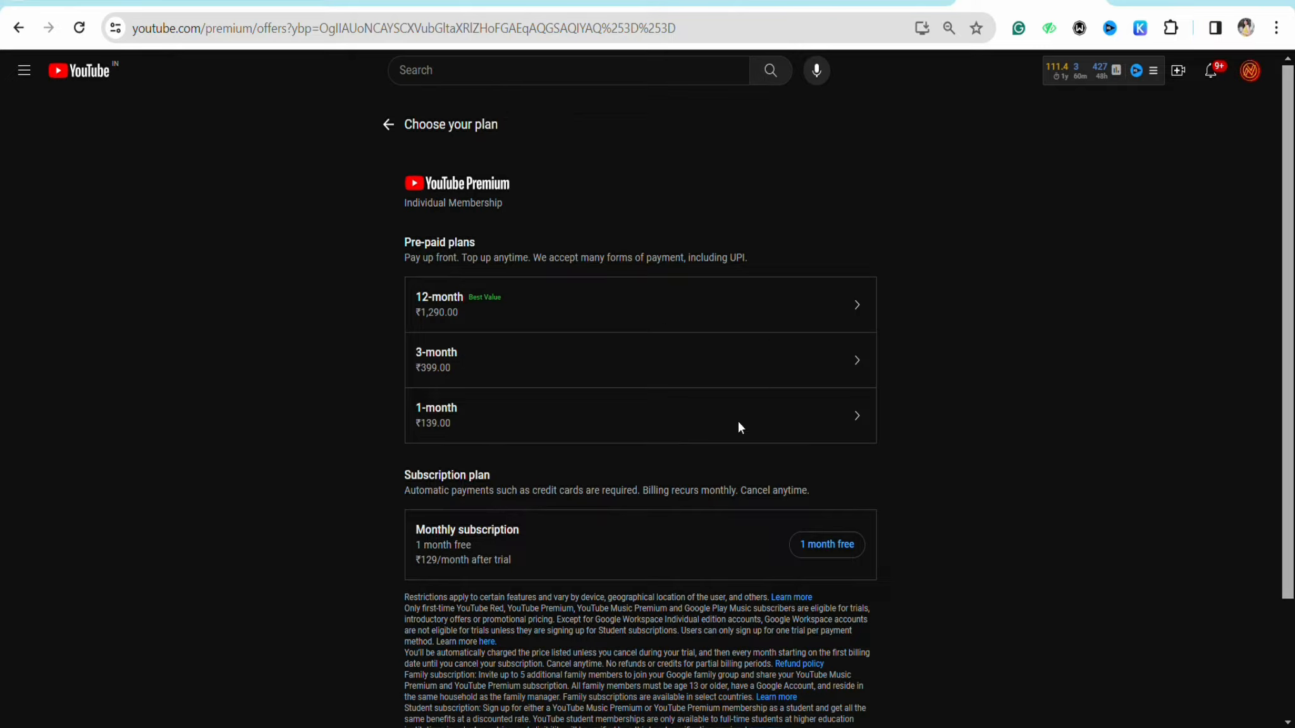
mouse_move(496, 413)
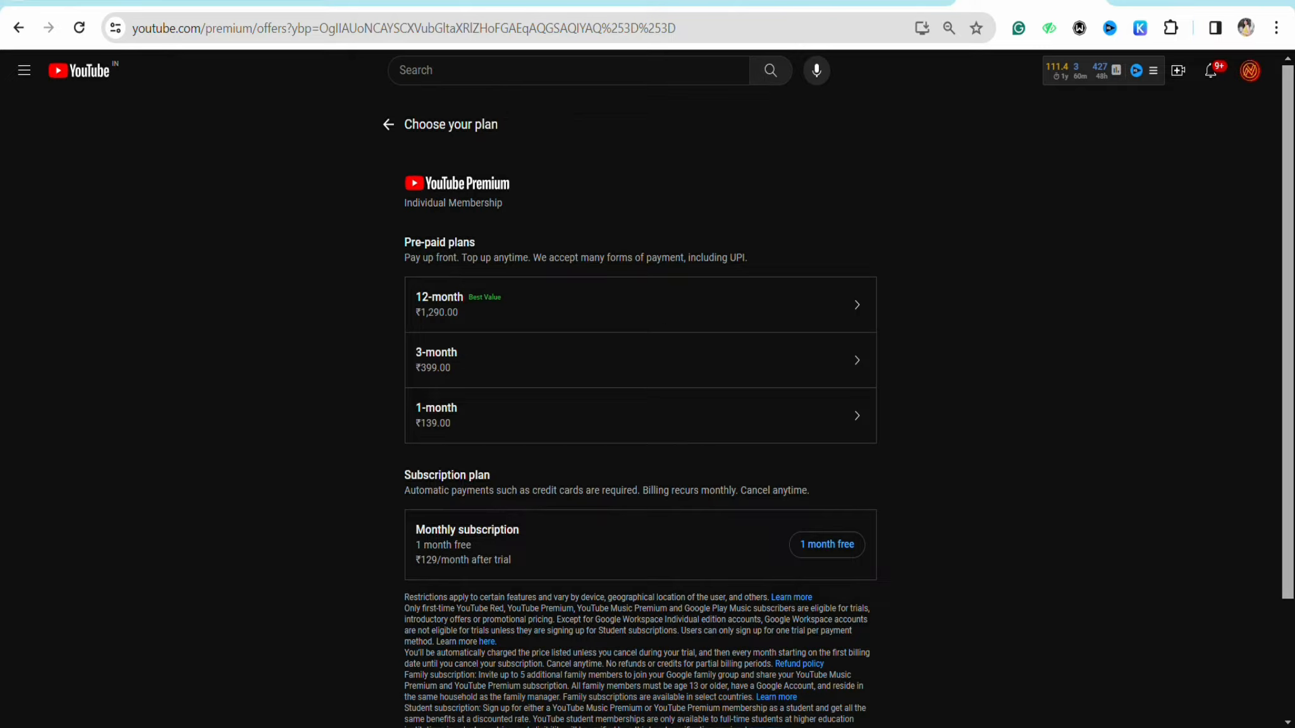
mouse_move(623, 457)
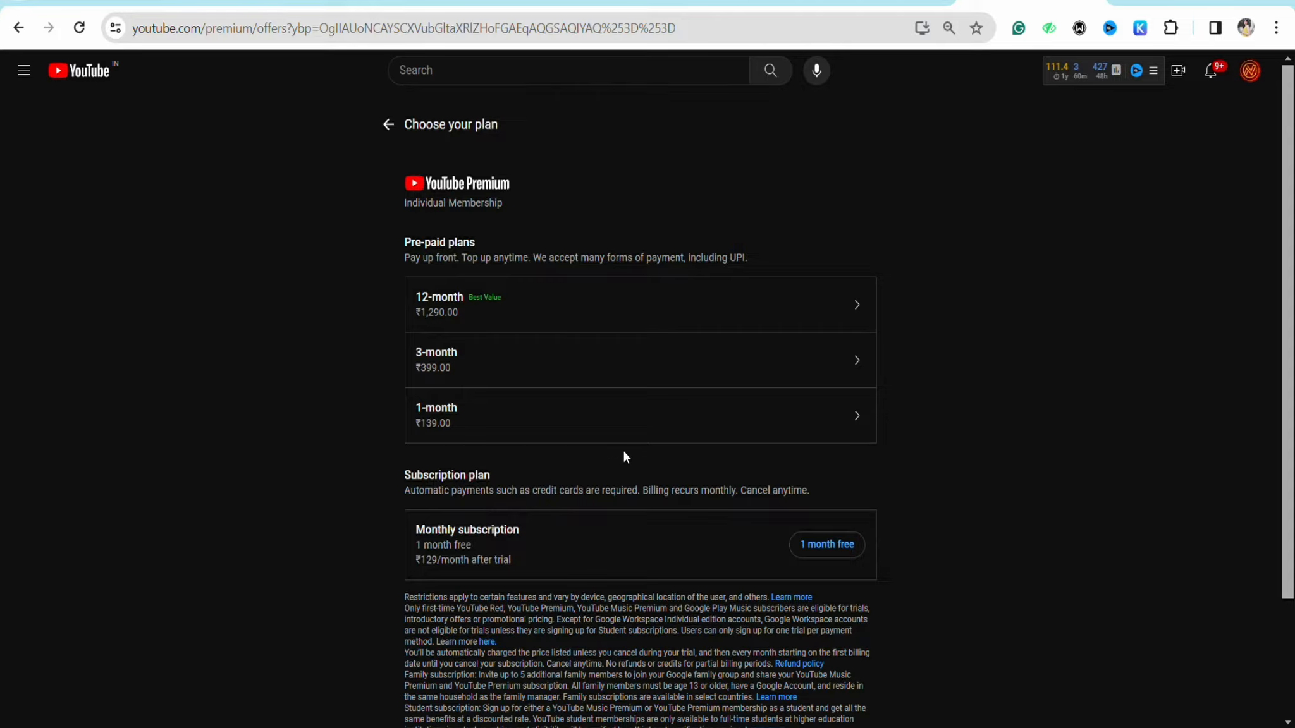
mouse_move(835, 443)
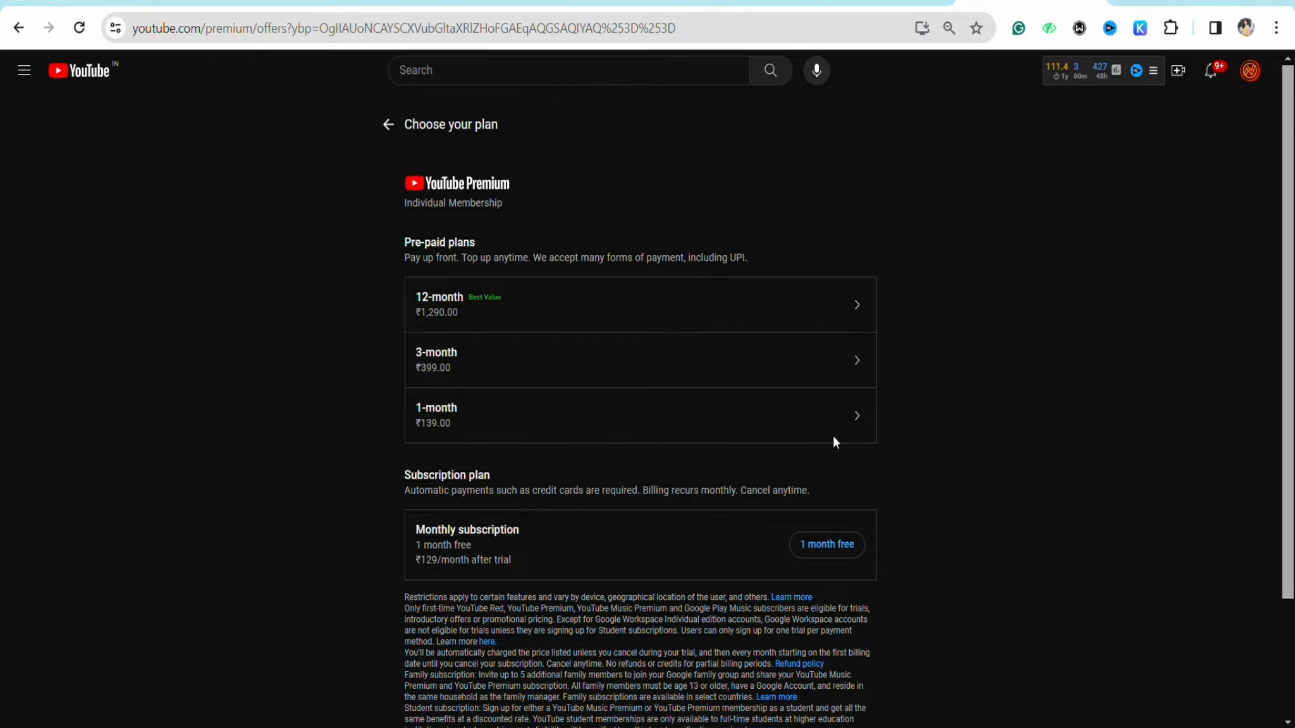
left_click(640, 415)
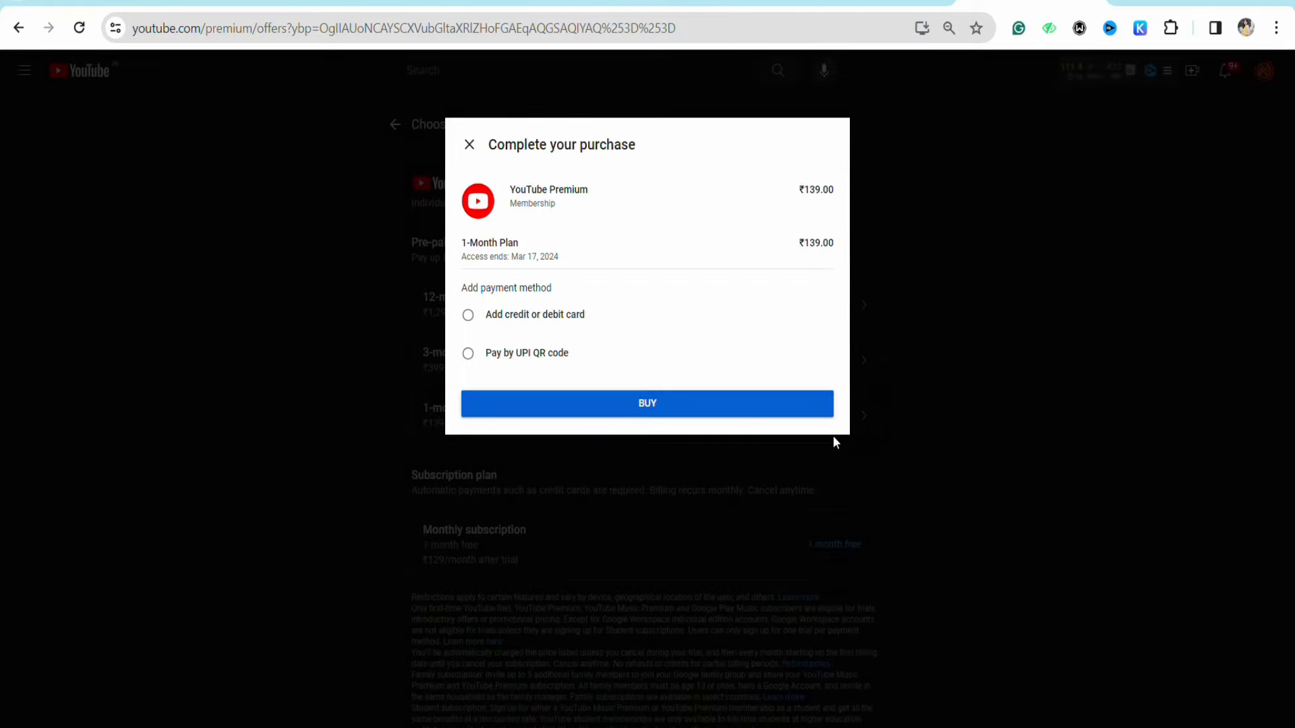
mouse_move(555, 221)
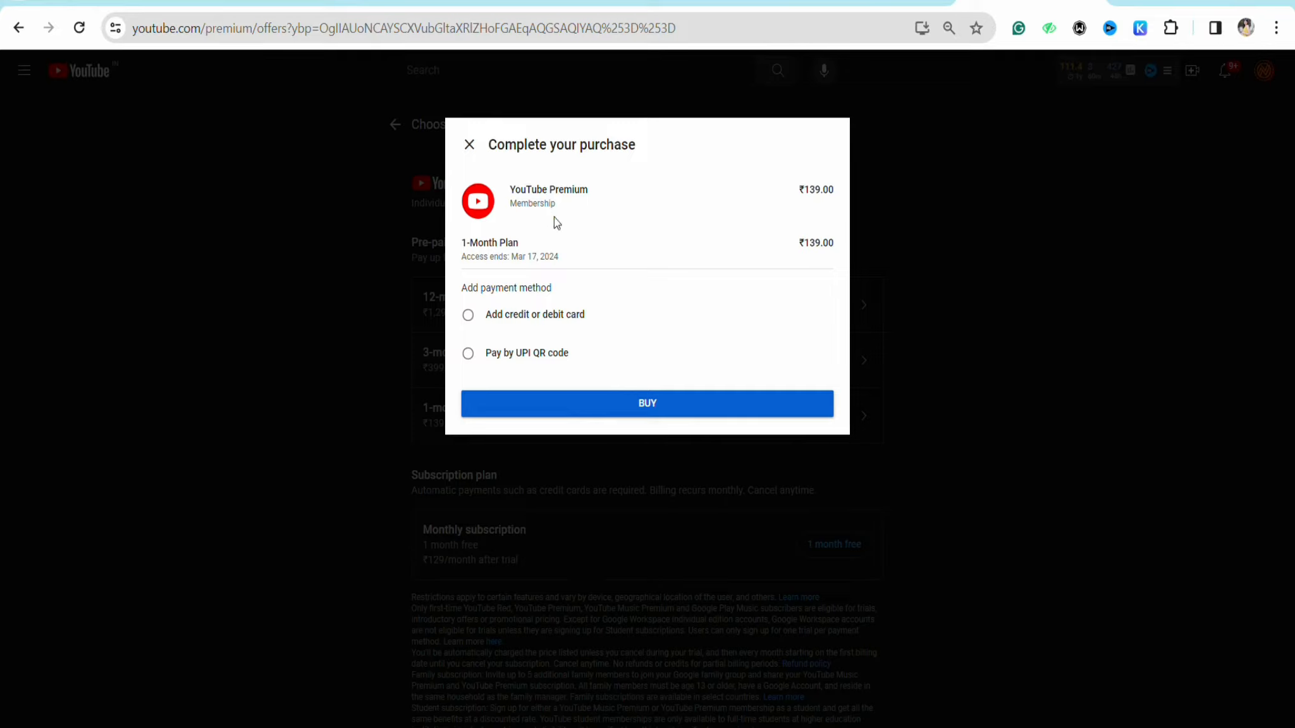
mouse_move(573, 323)
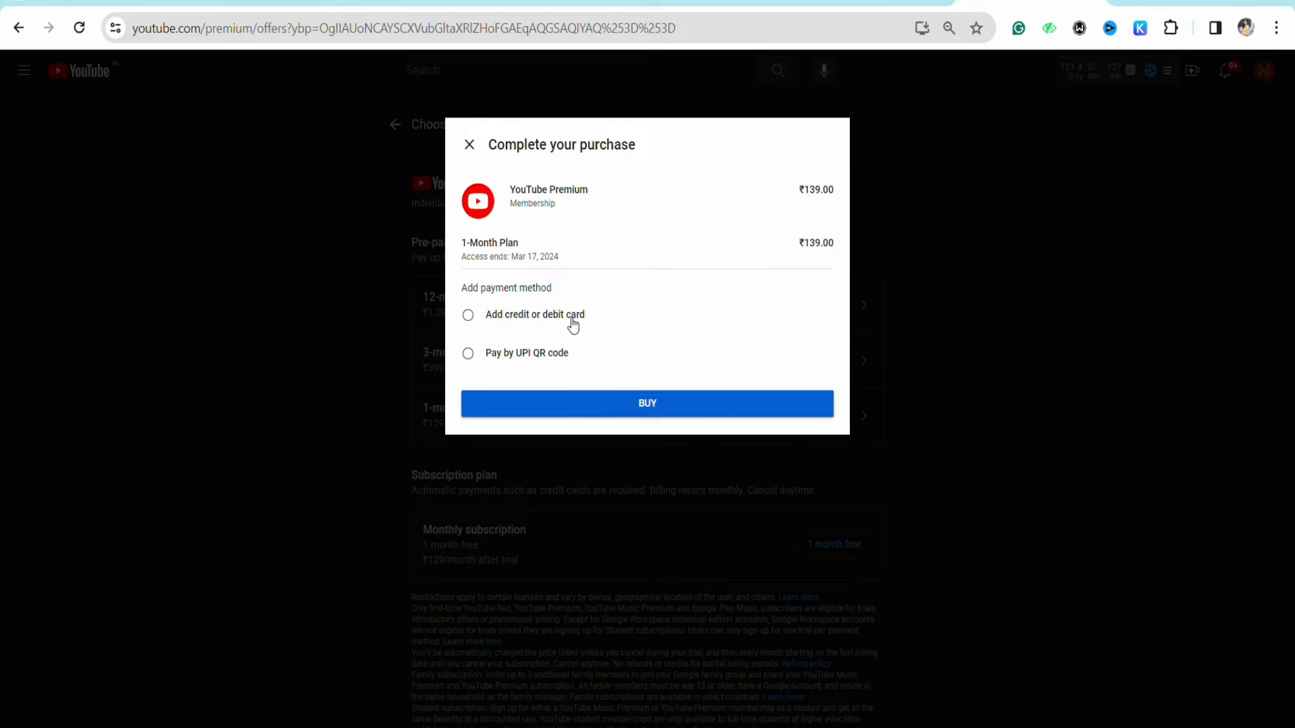
mouse_move(649, 315)
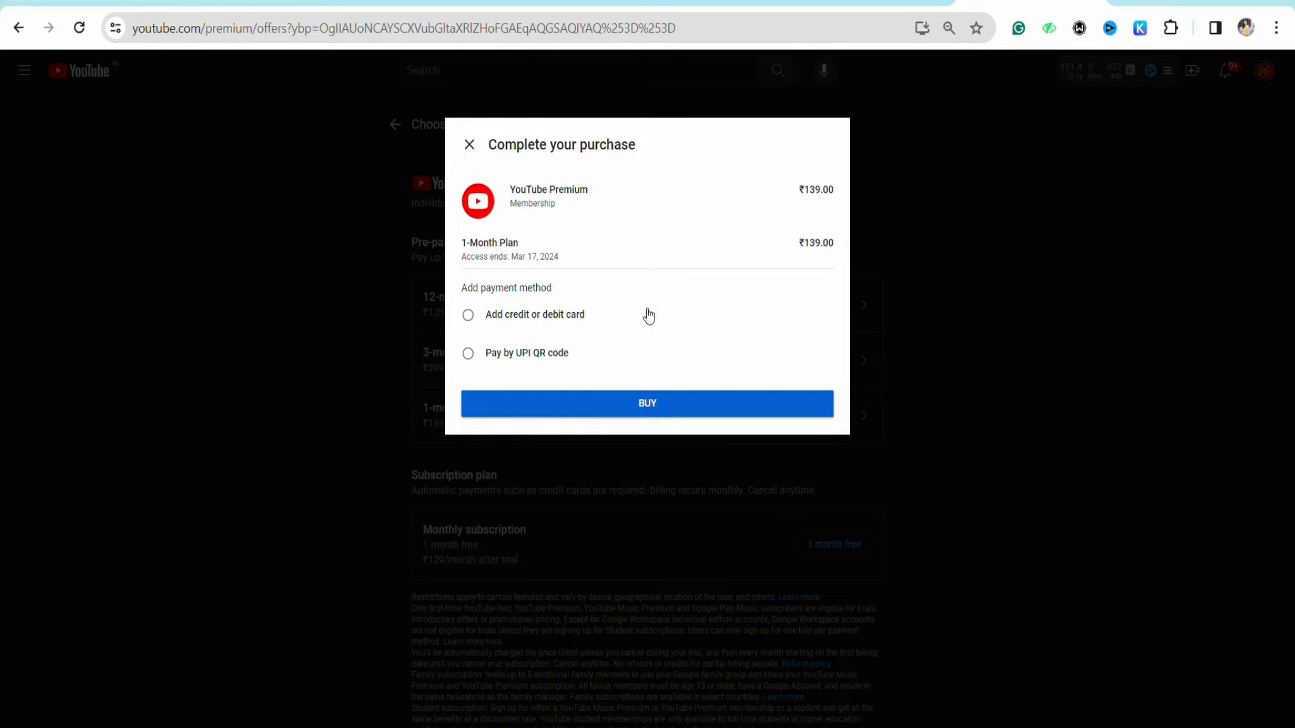
mouse_move(534, 329)
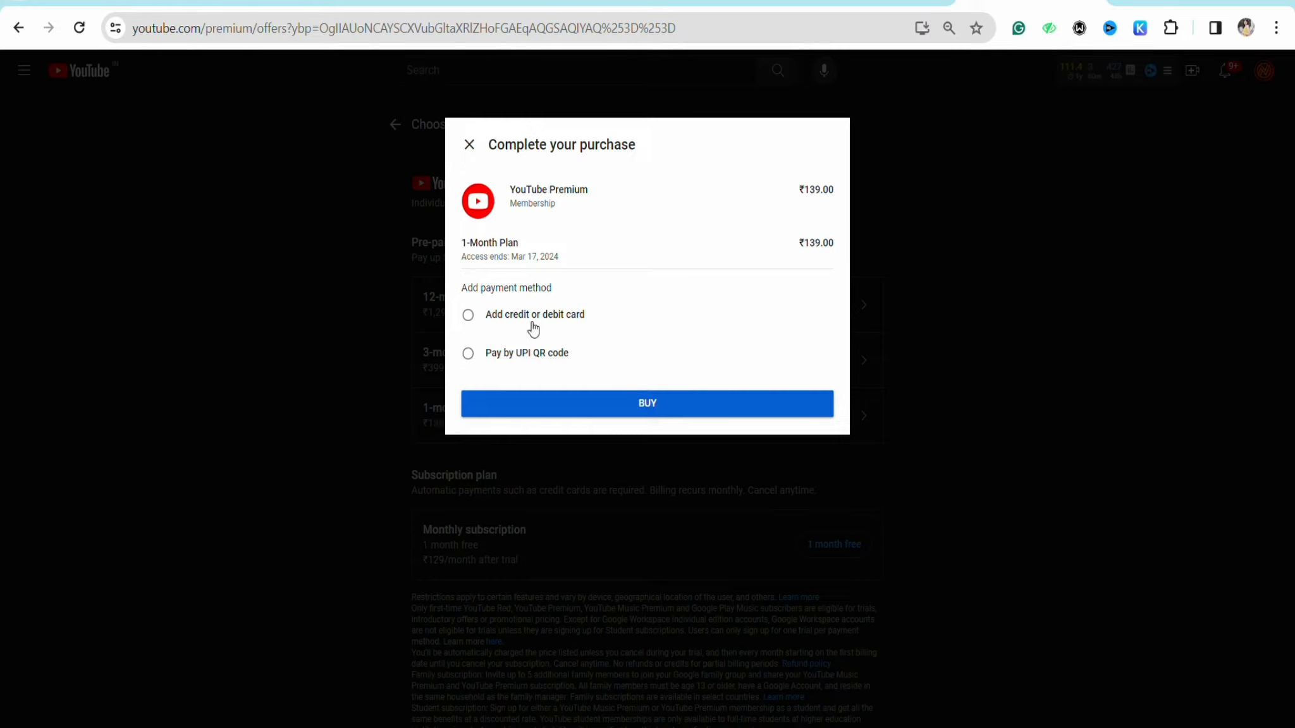
mouse_move(684, 140)
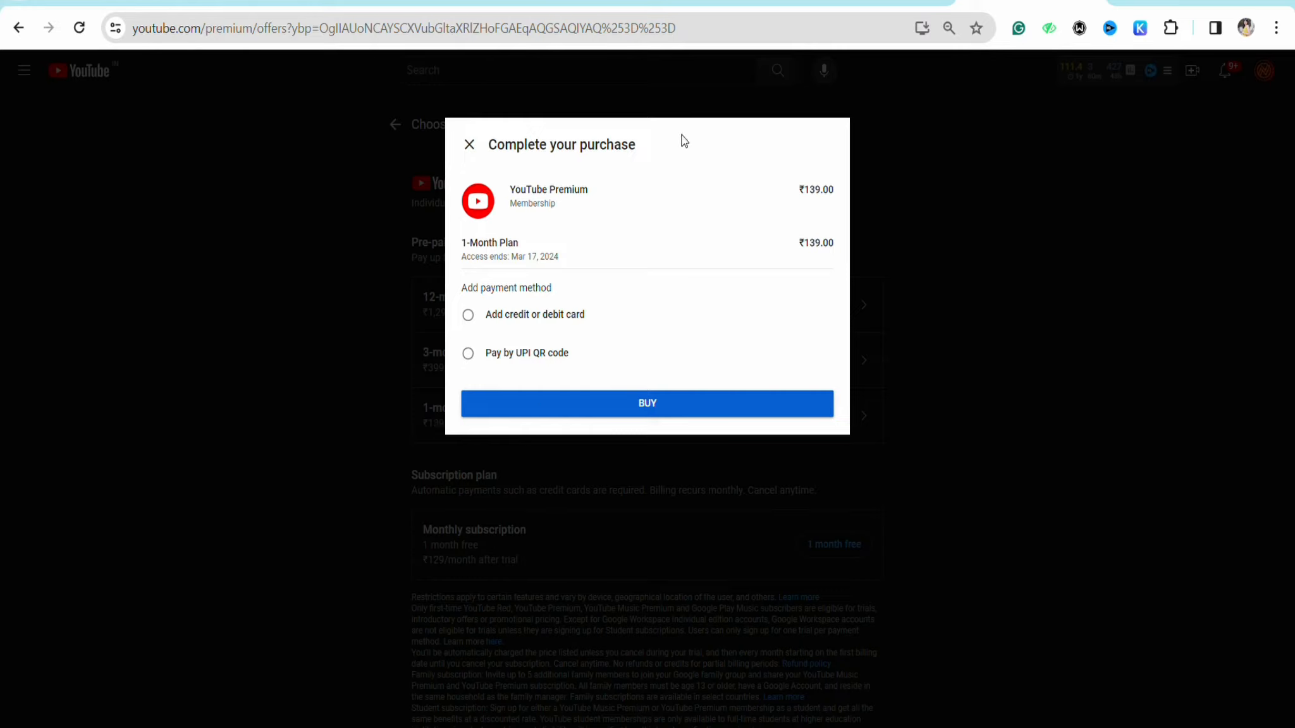
mouse_move(265, 512)
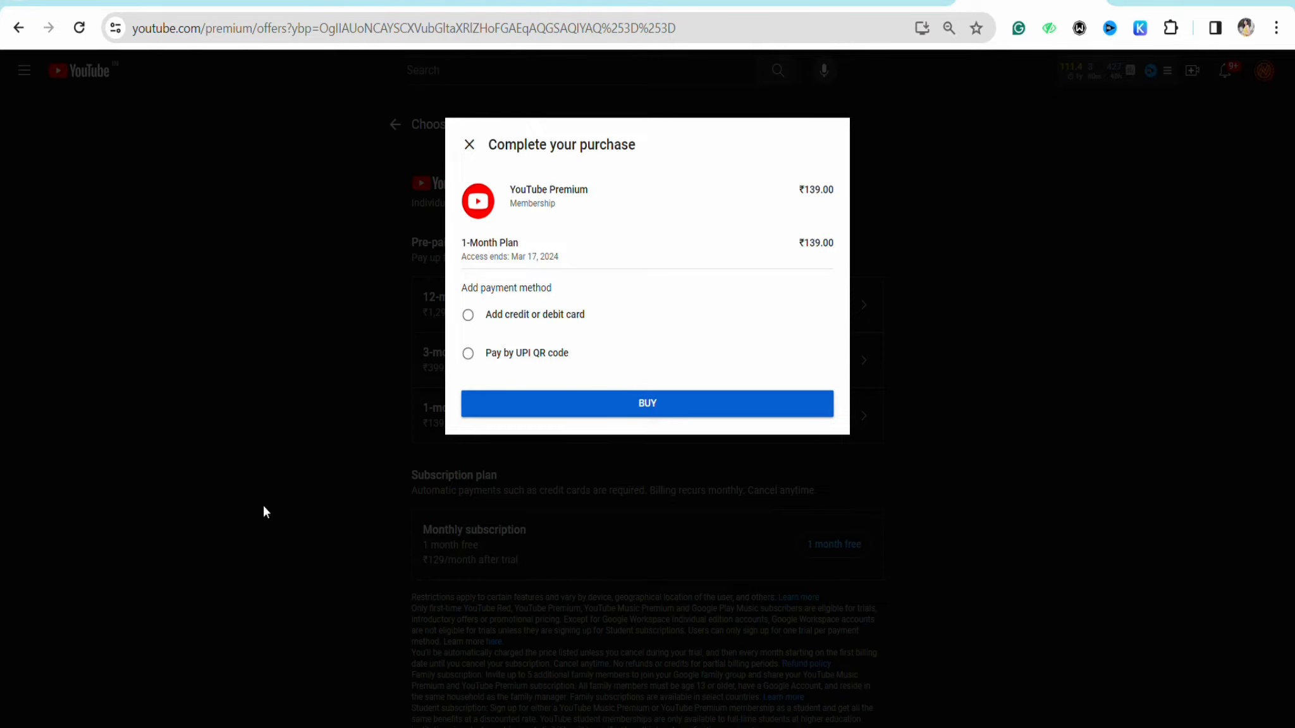
Step: Dismiss the 'Complete your purchase' dialog and return to youtube.com/premium
left_click(469, 144)
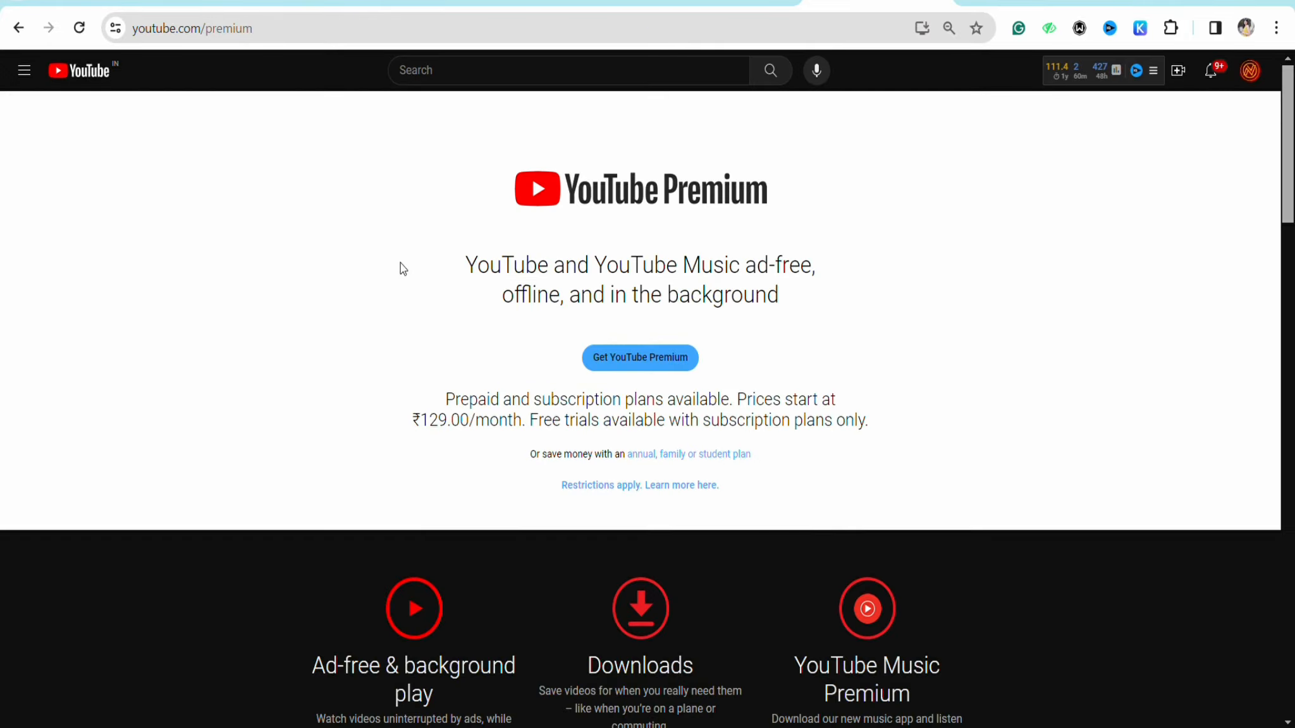
mouse_move(798, 477)
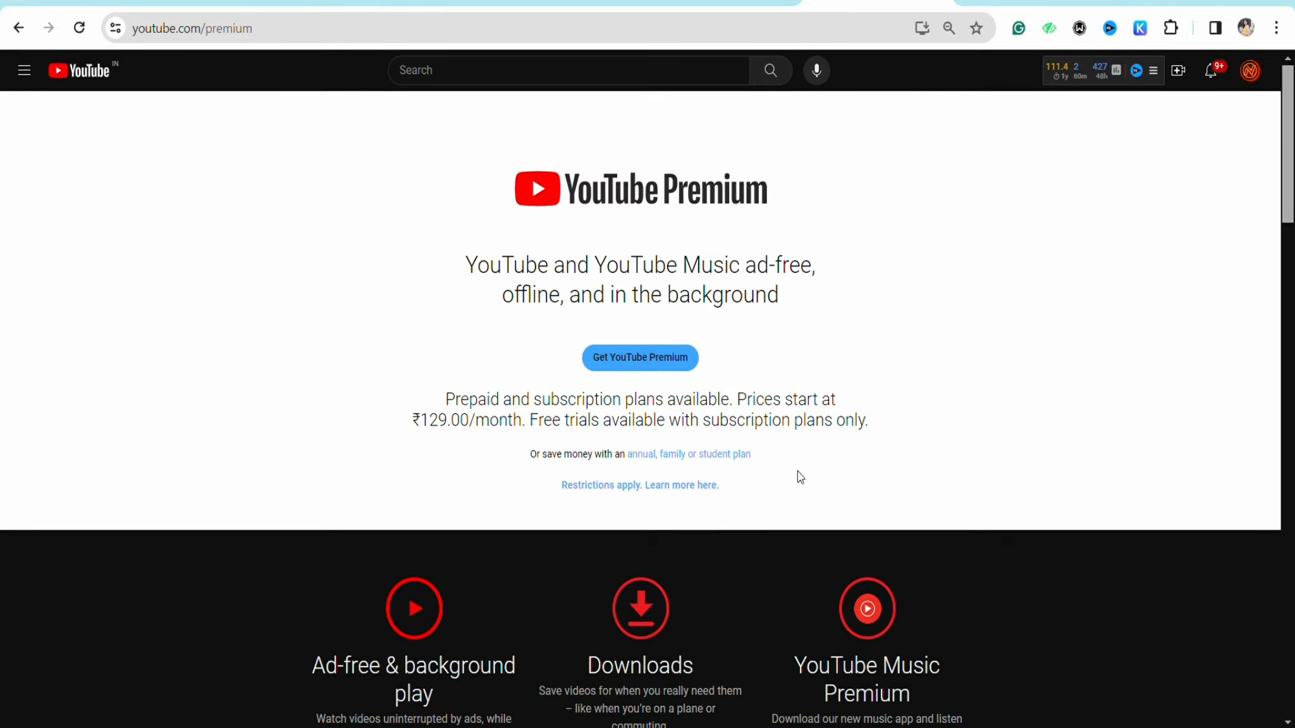
mouse_move(512, 384)
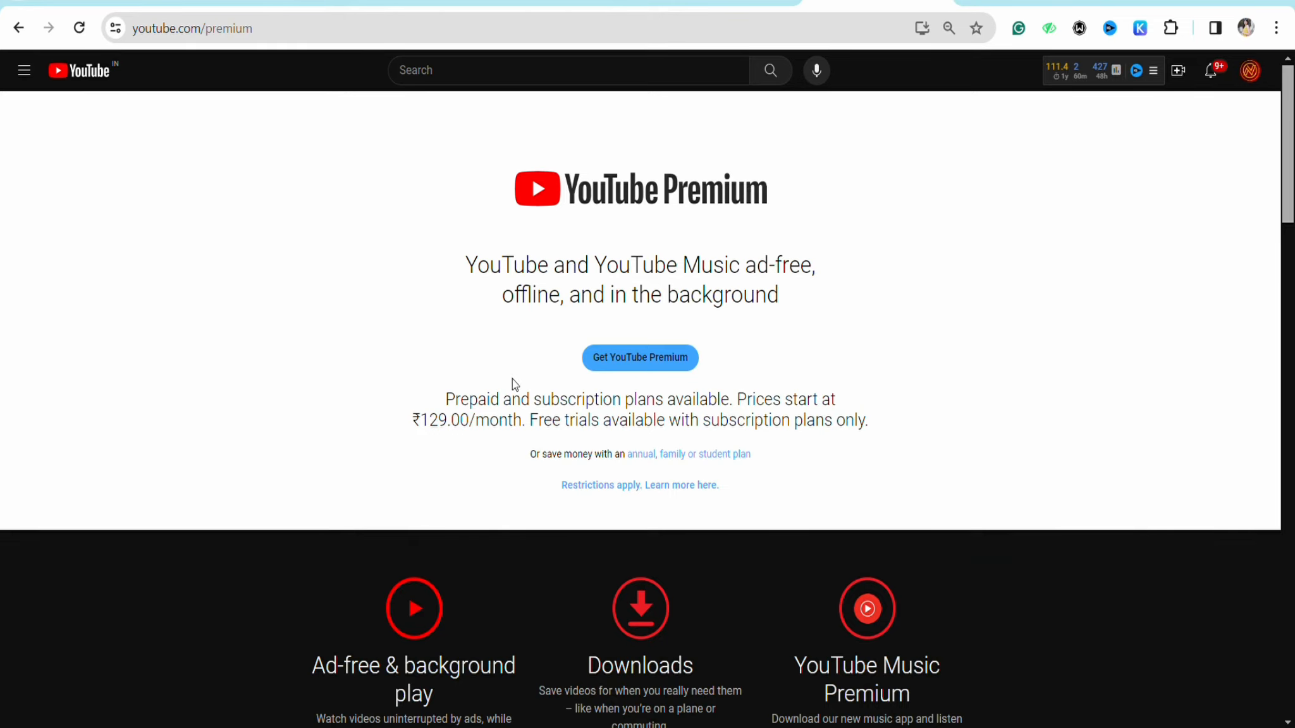
mouse_move(423, 454)
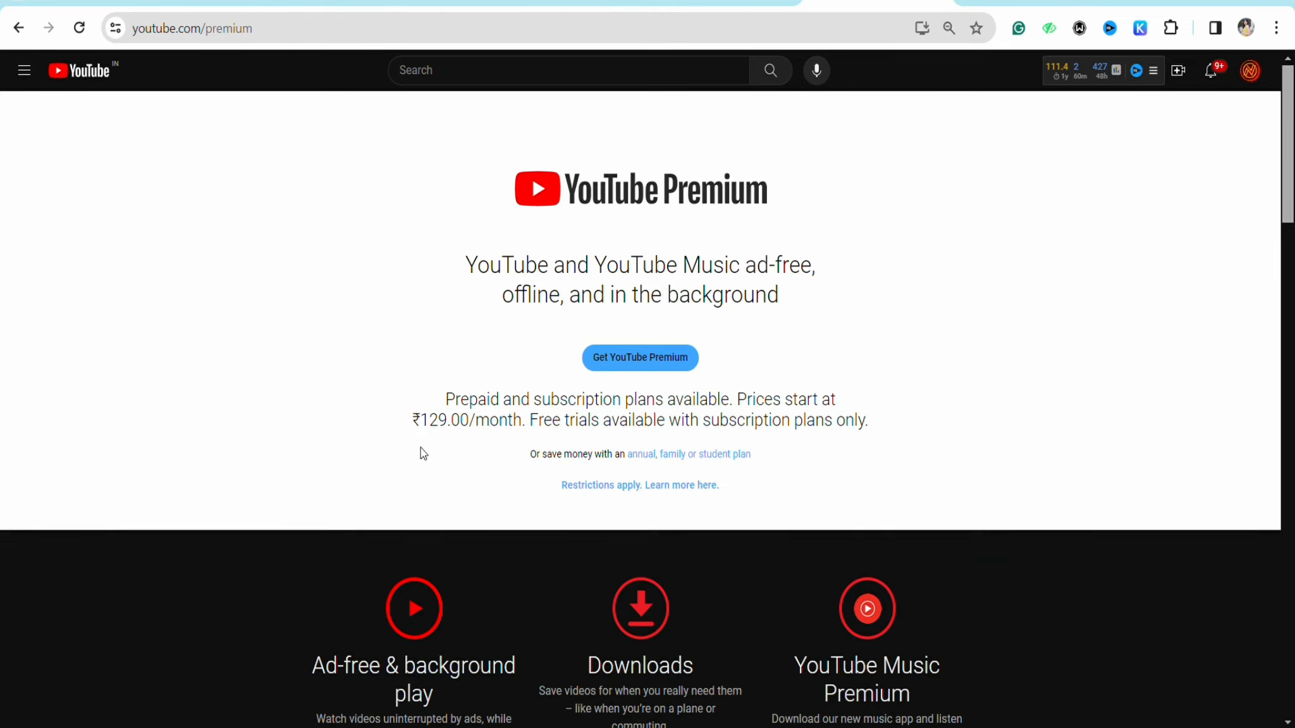
mouse_move(251, 144)
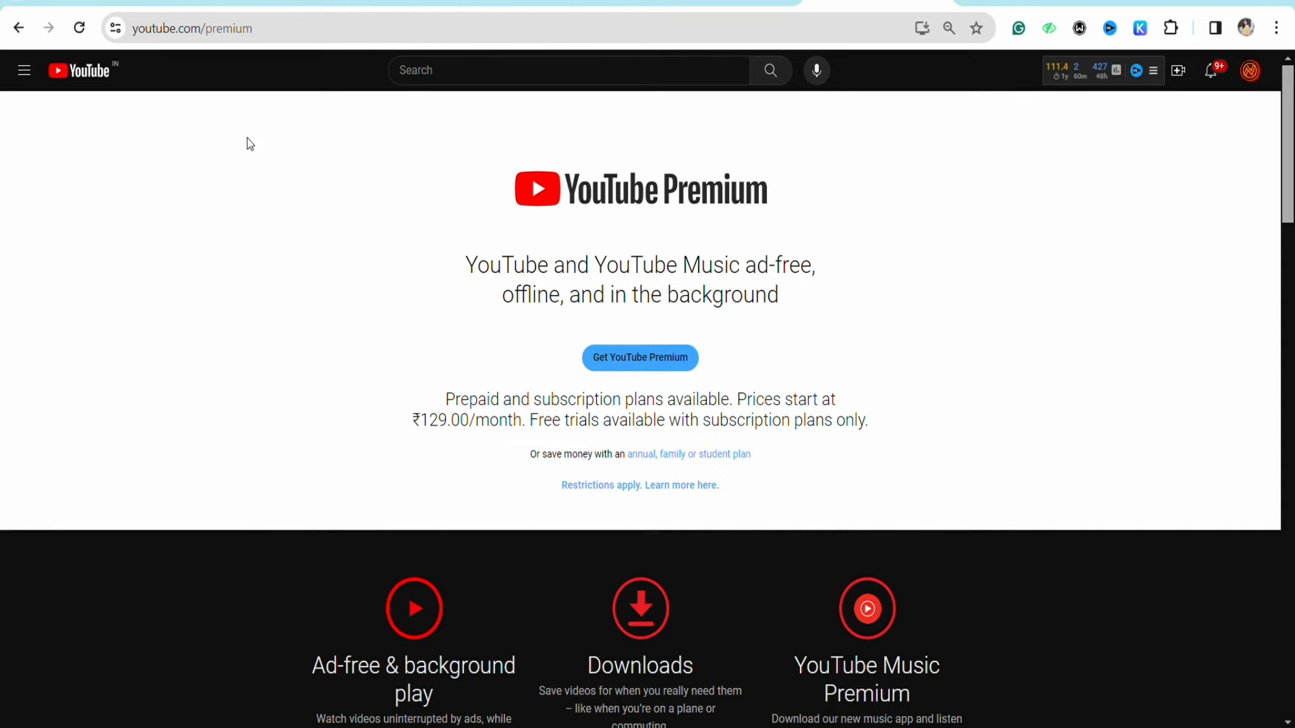
Step: Edit the address bar toward youtube.com/redeem, erasing the mistyped '/pre' ending
type("https://www.youtube.com/pre")
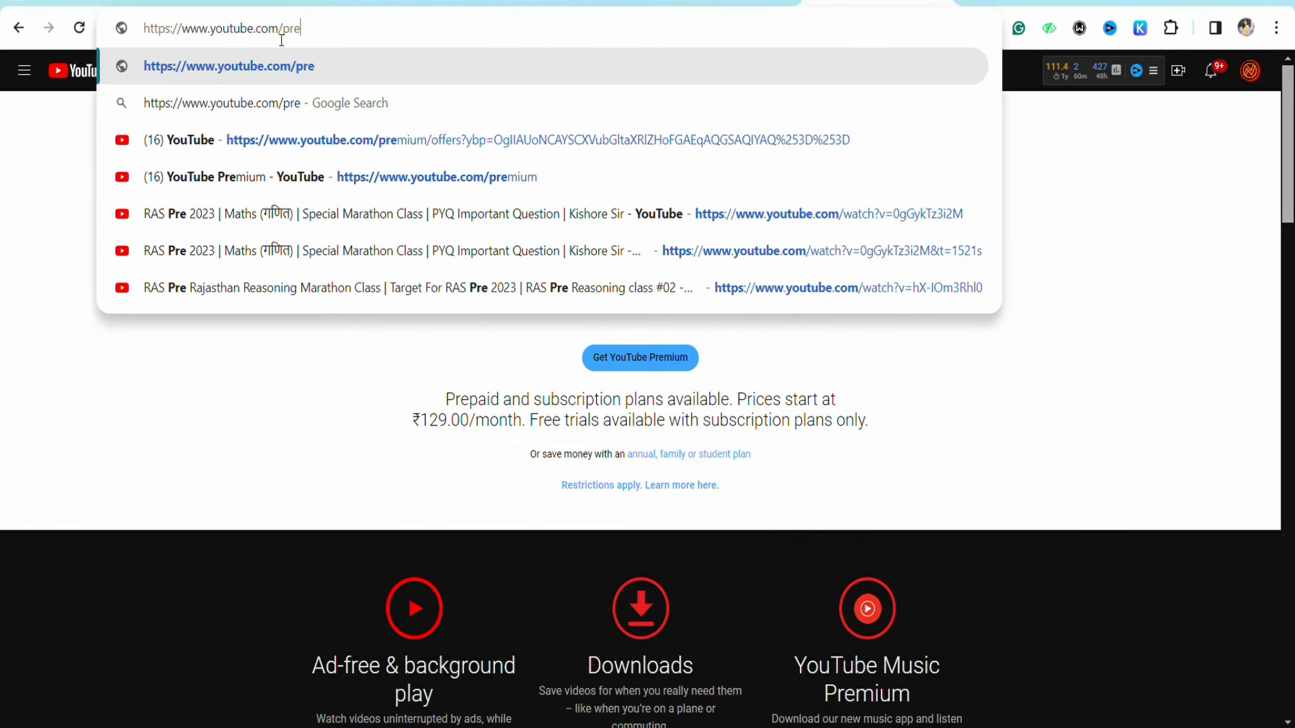
key("backspace")
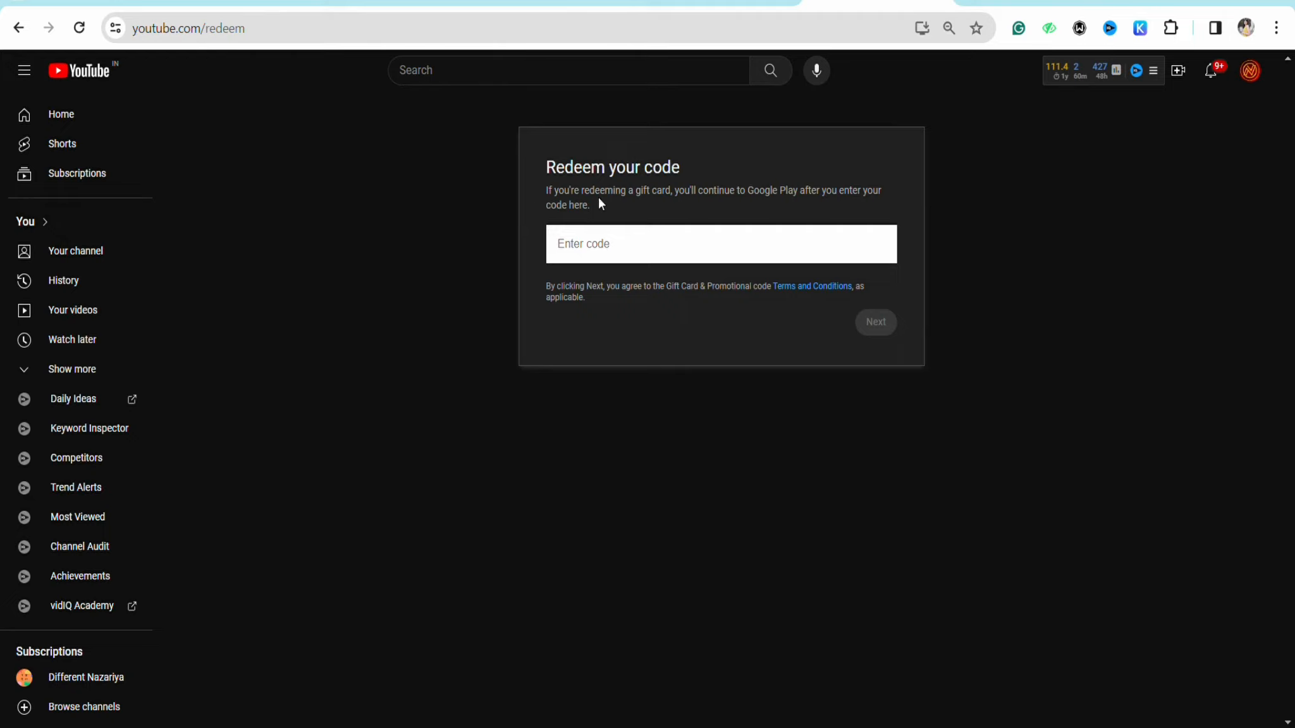
mouse_move(743, 218)
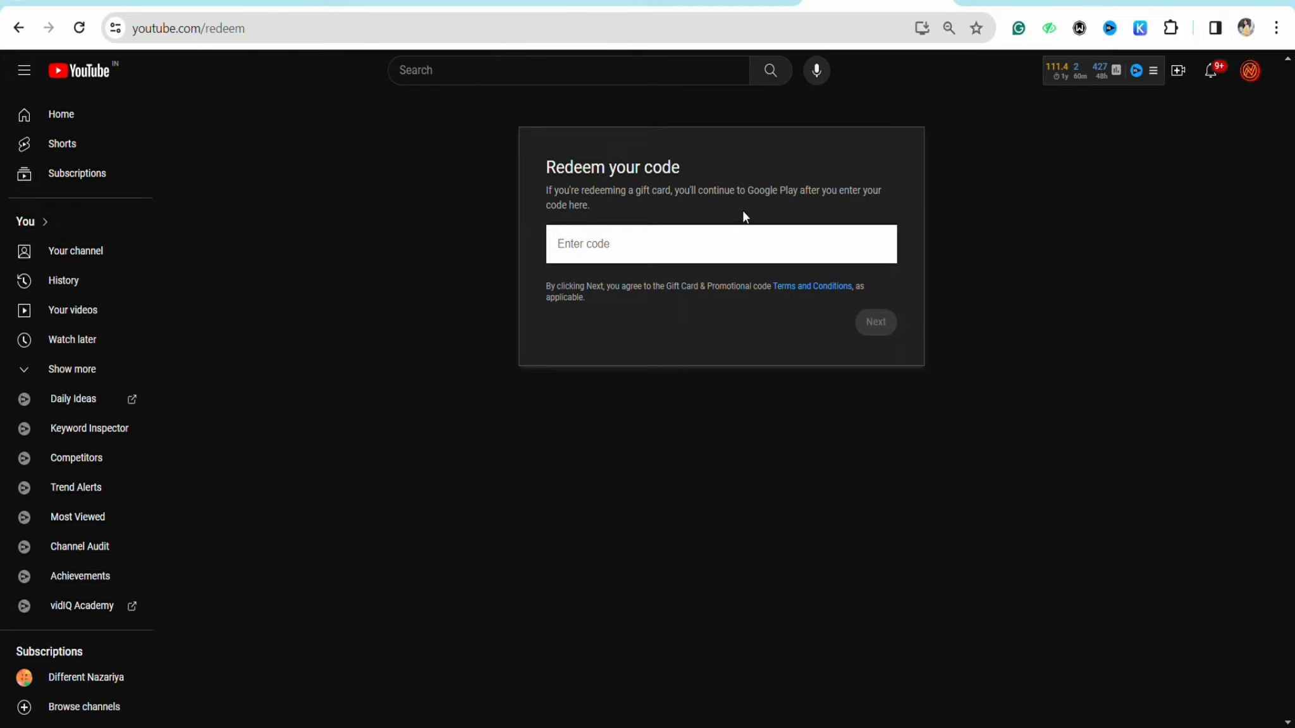
mouse_move(880, 215)
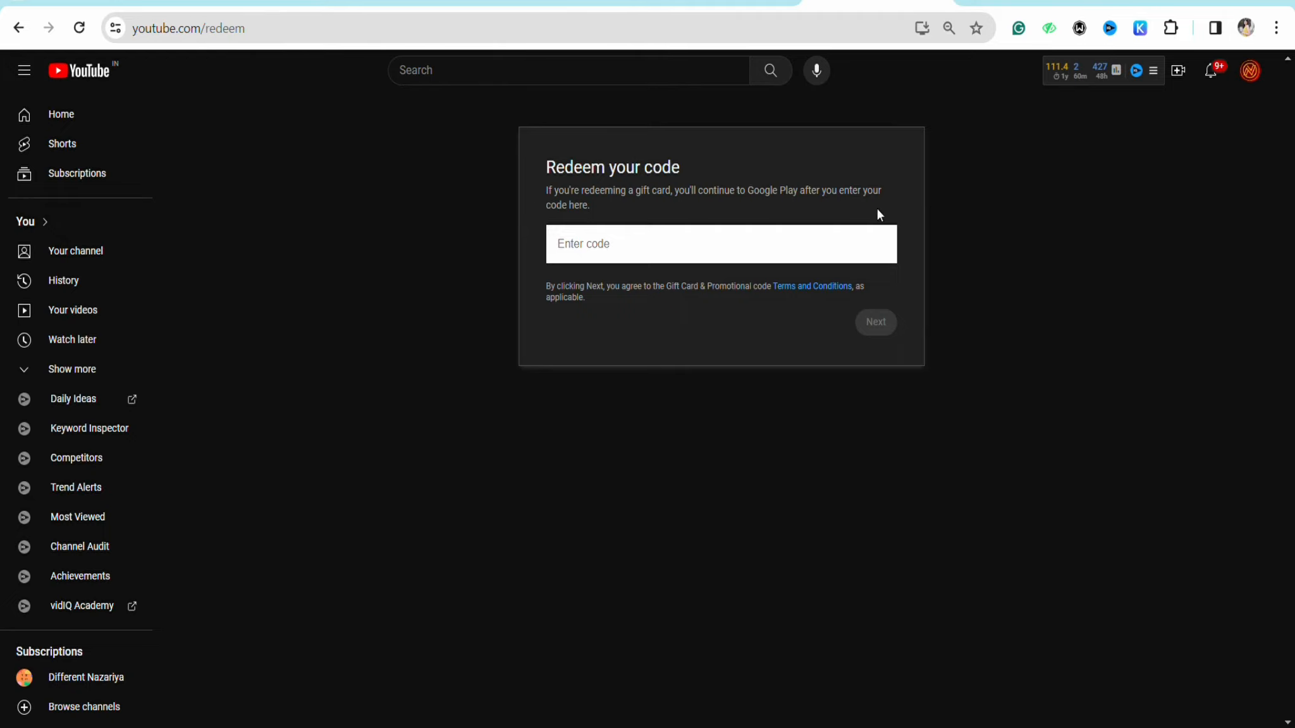
mouse_move(659, 323)
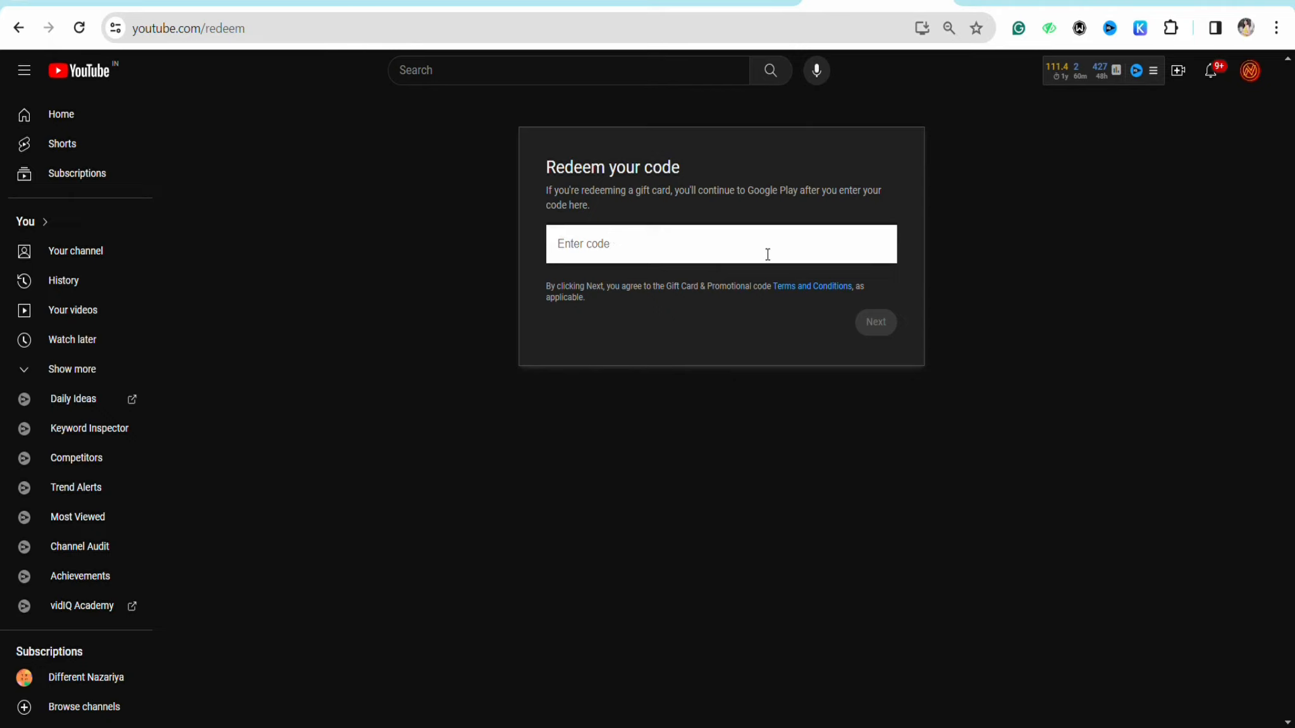
mouse_move(625, 229)
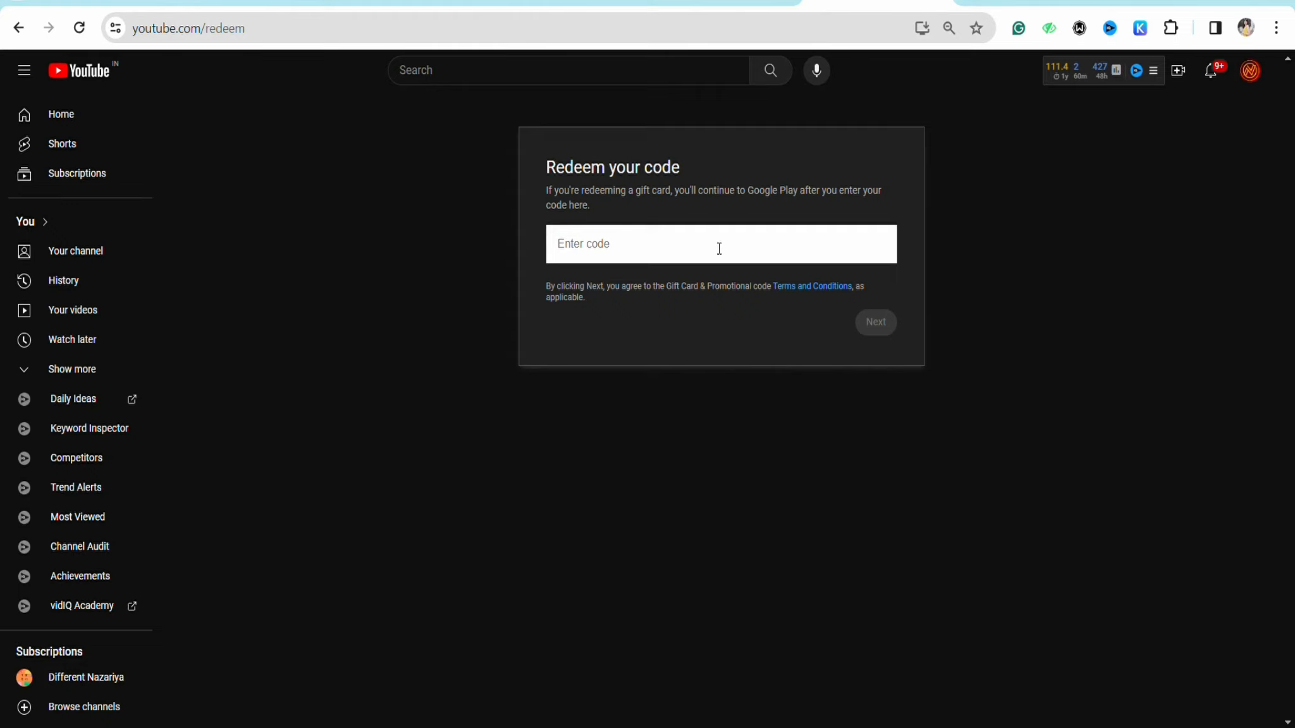
mouse_move(787, 333)
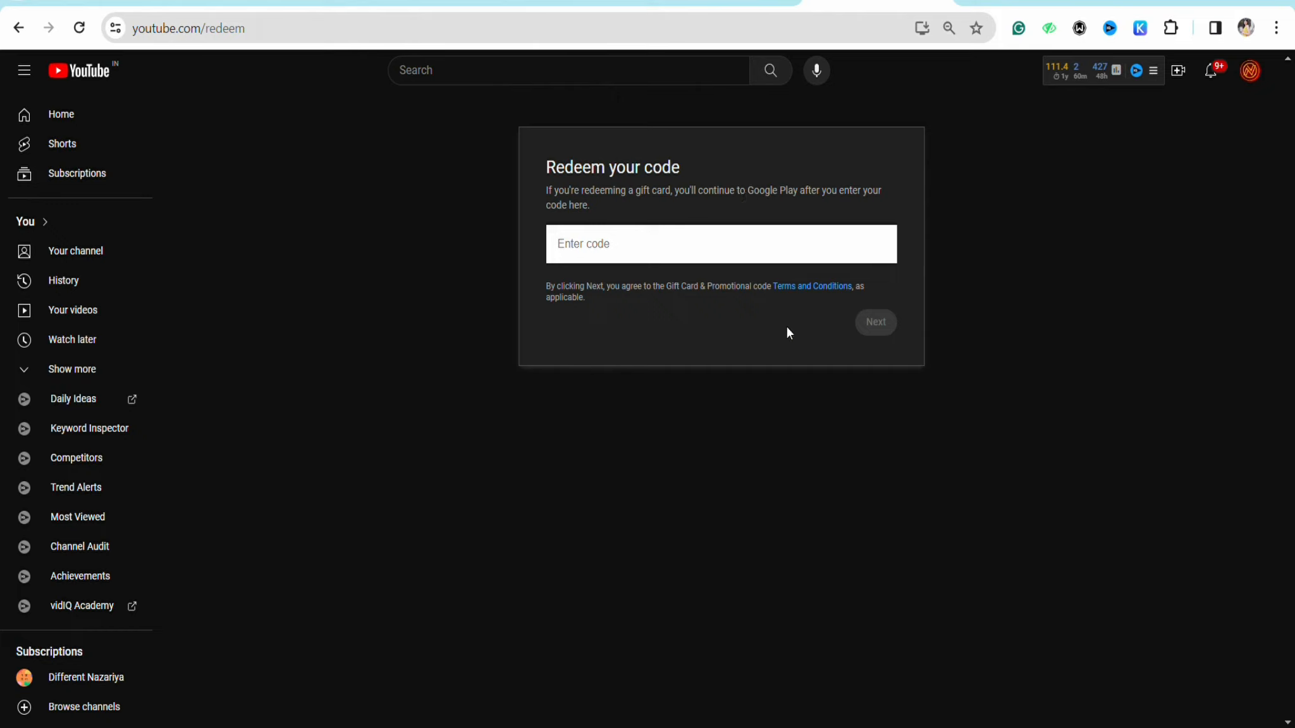
mouse_move(507, 581)
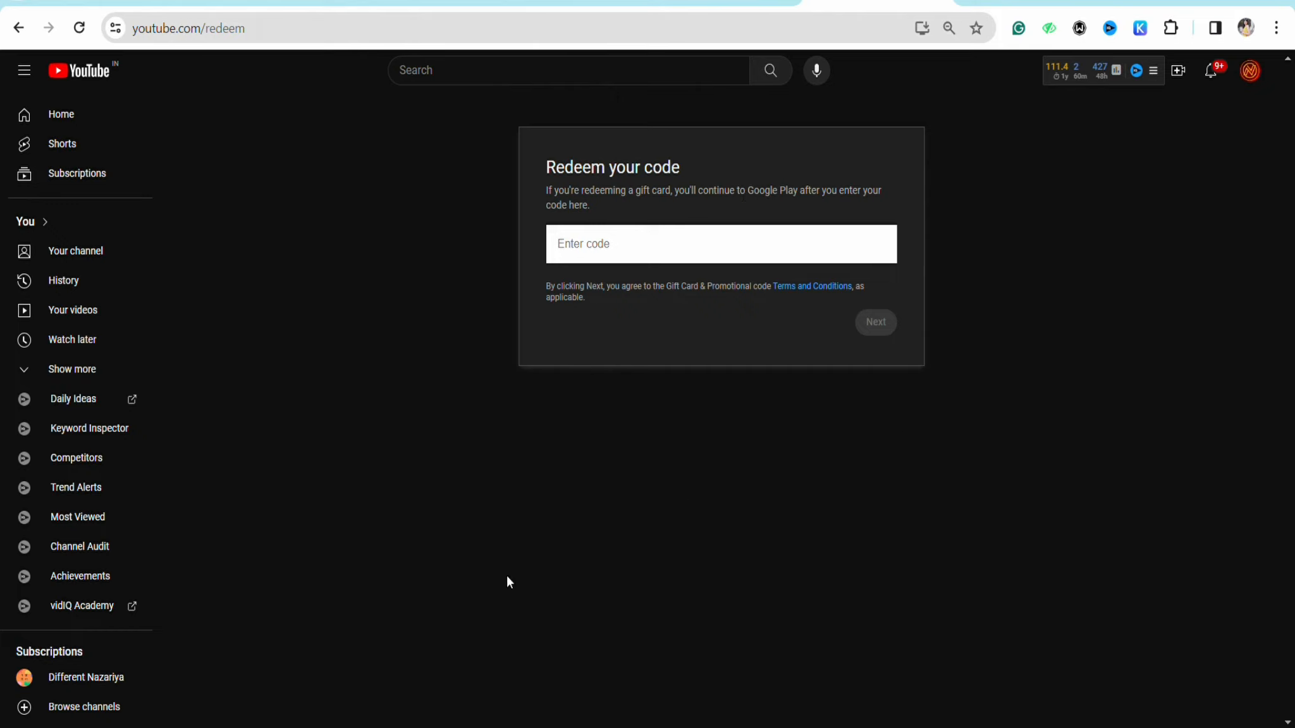
mouse_move(305, 376)
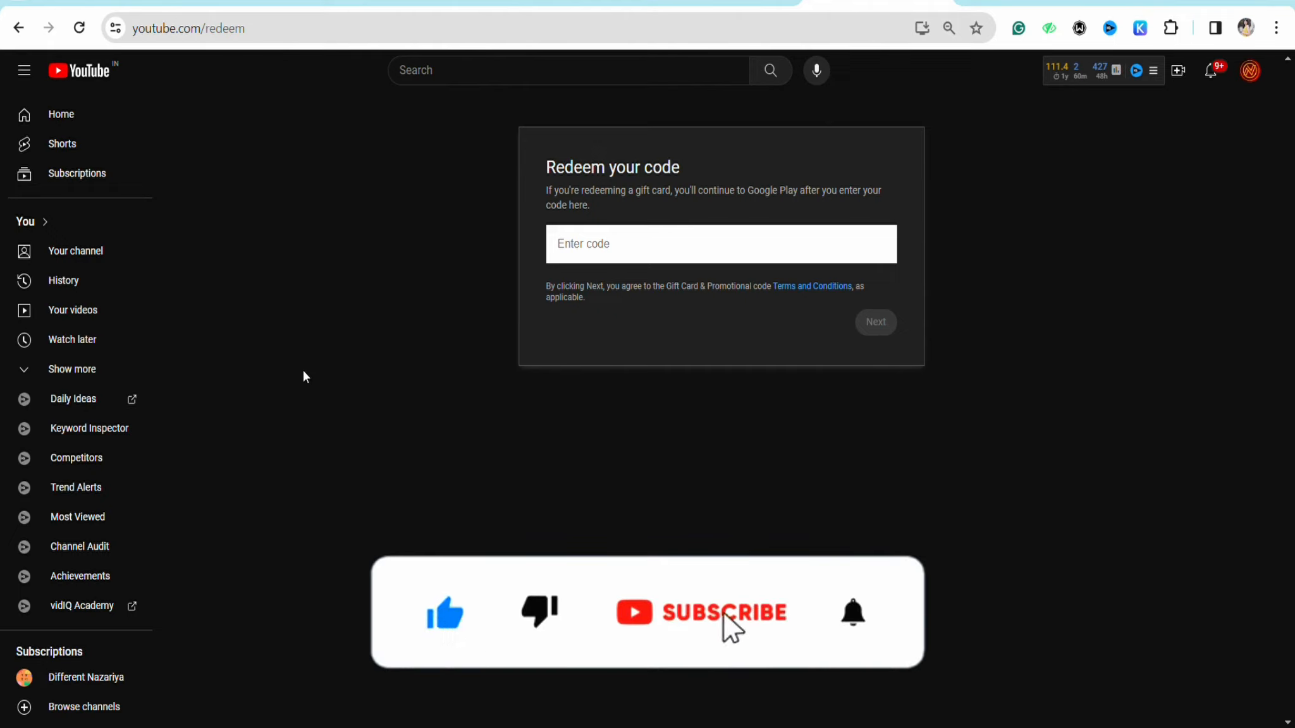
left_click(700, 612)
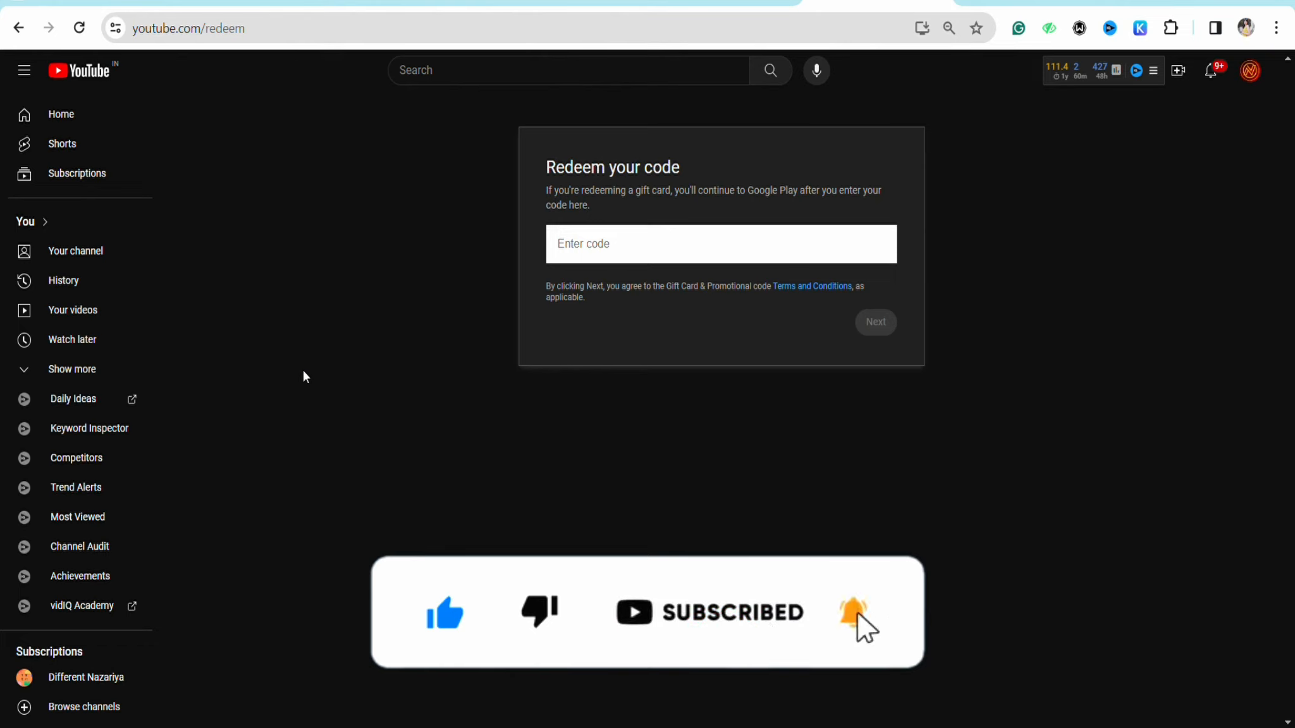